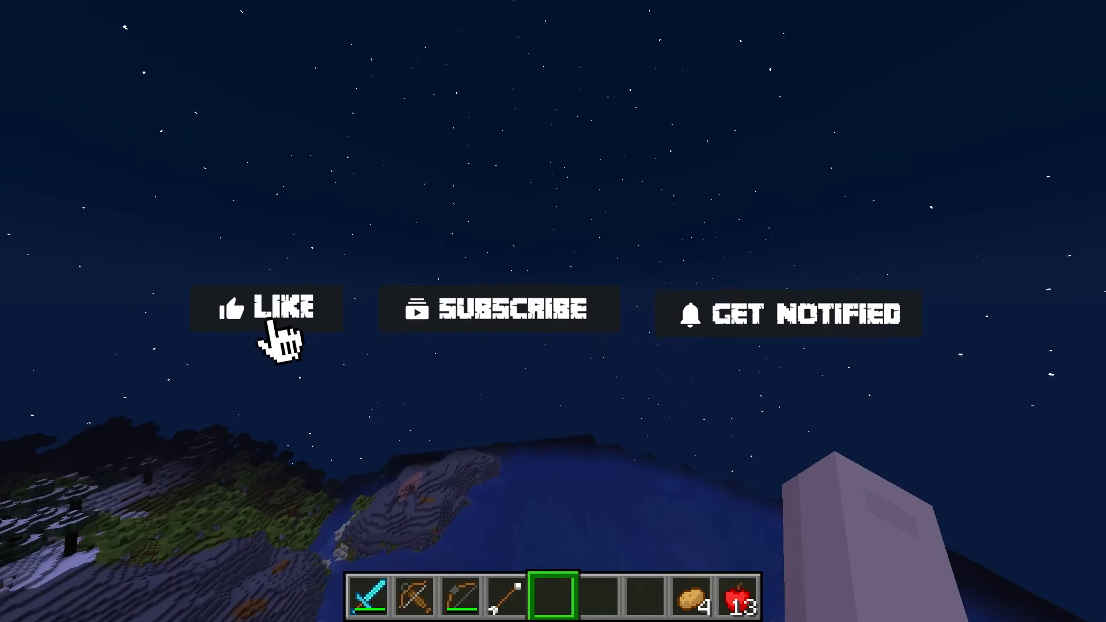
# - Select the mc_1_18_2_1889698 folder and submit a Trim World run with Inhabited Time 20
pyautogui.click(267, 309)
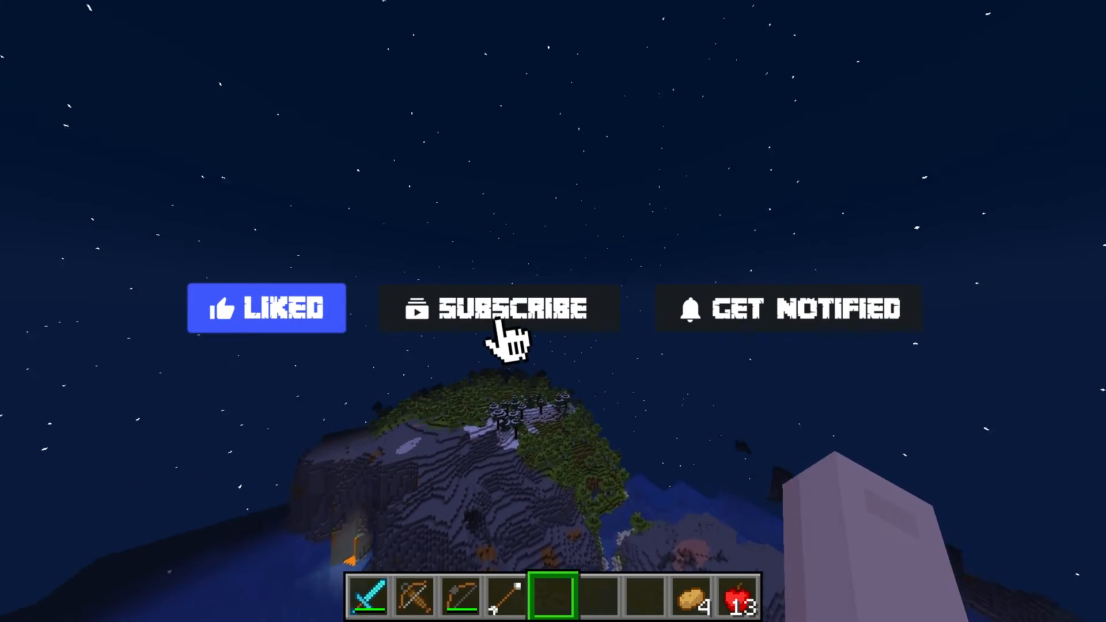
pyautogui.click(500, 308)
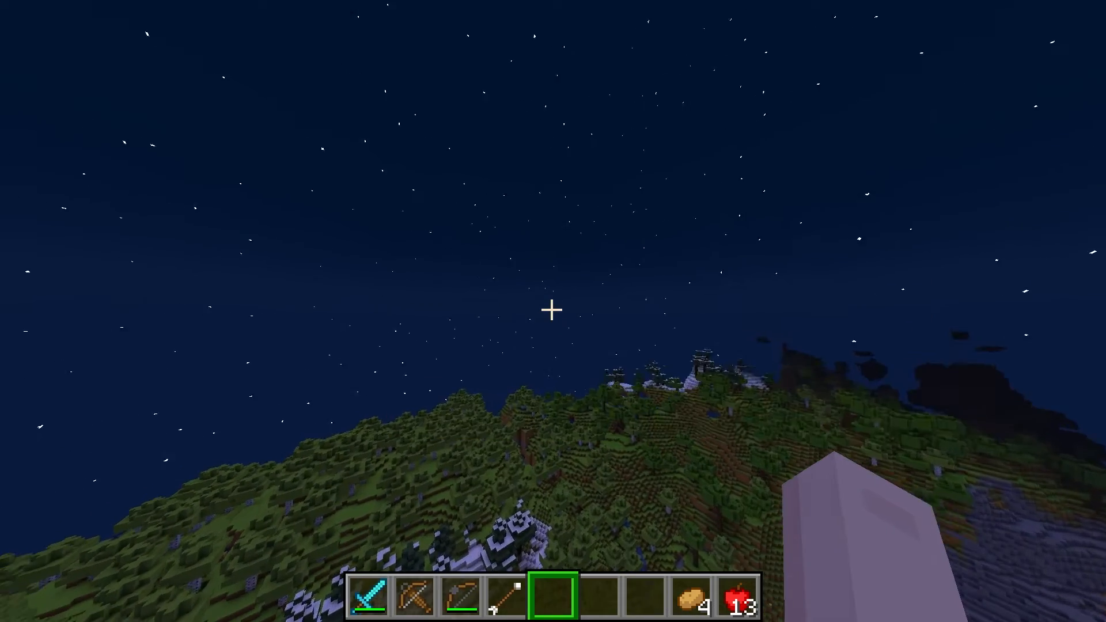
pyautogui.moveTo(553, 311)
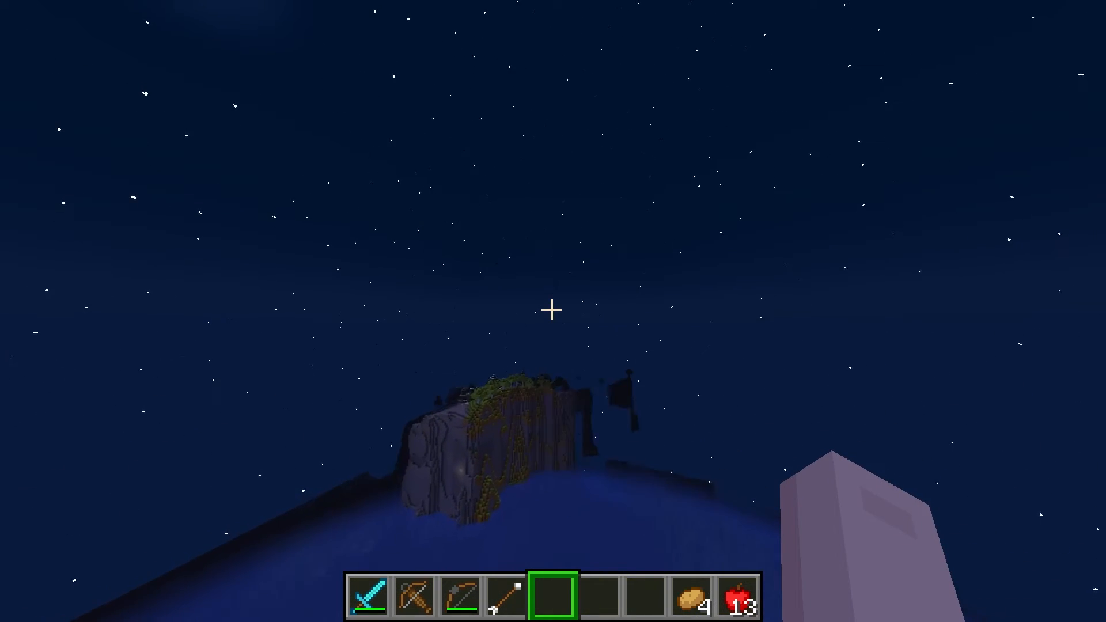
pyautogui.moveTo(553, 308)
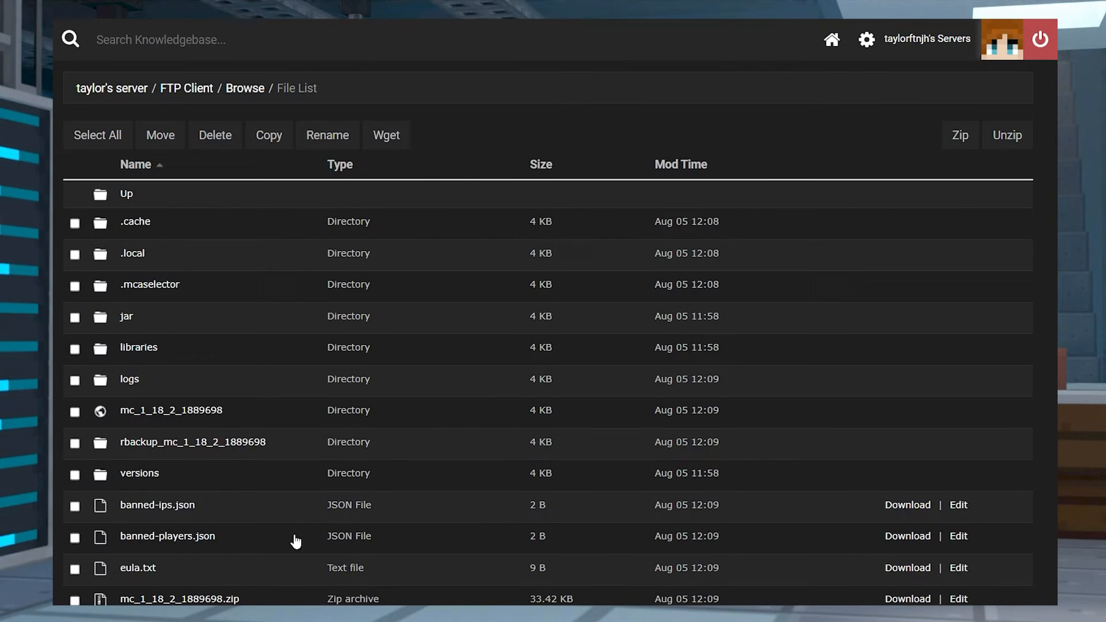
pyautogui.click(75, 411)
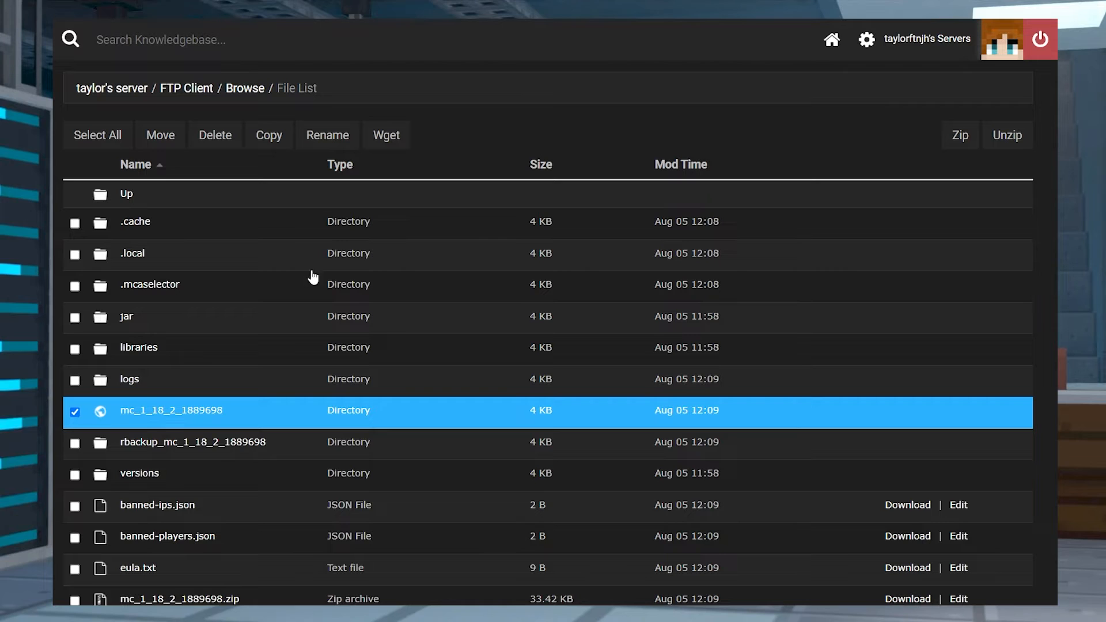
pyautogui.moveTo(254, 416)
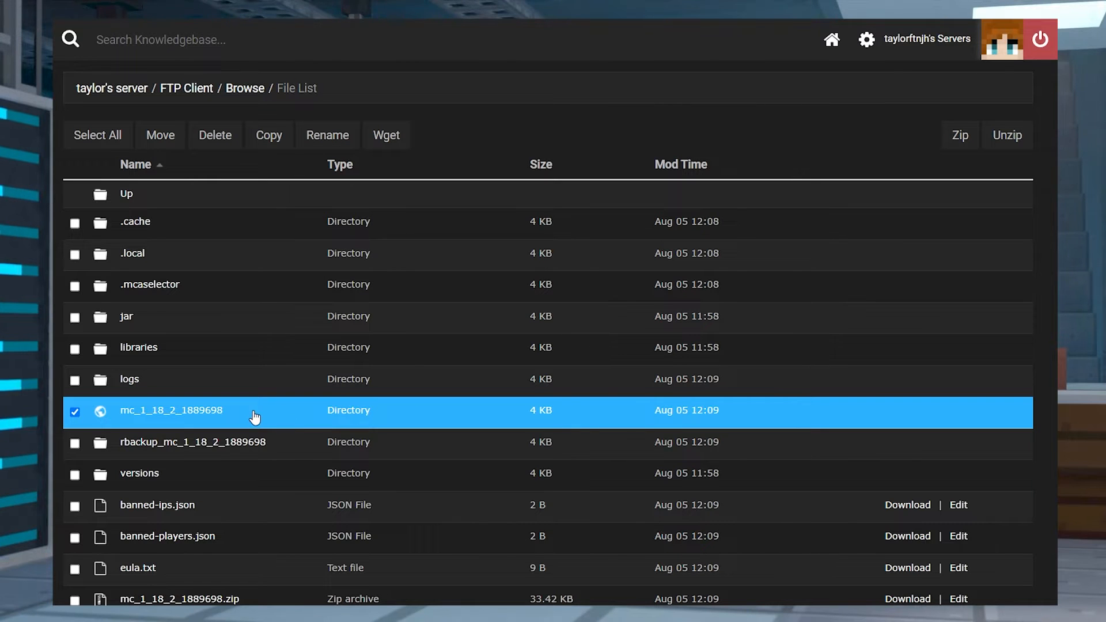
pyautogui.moveTo(205, 254)
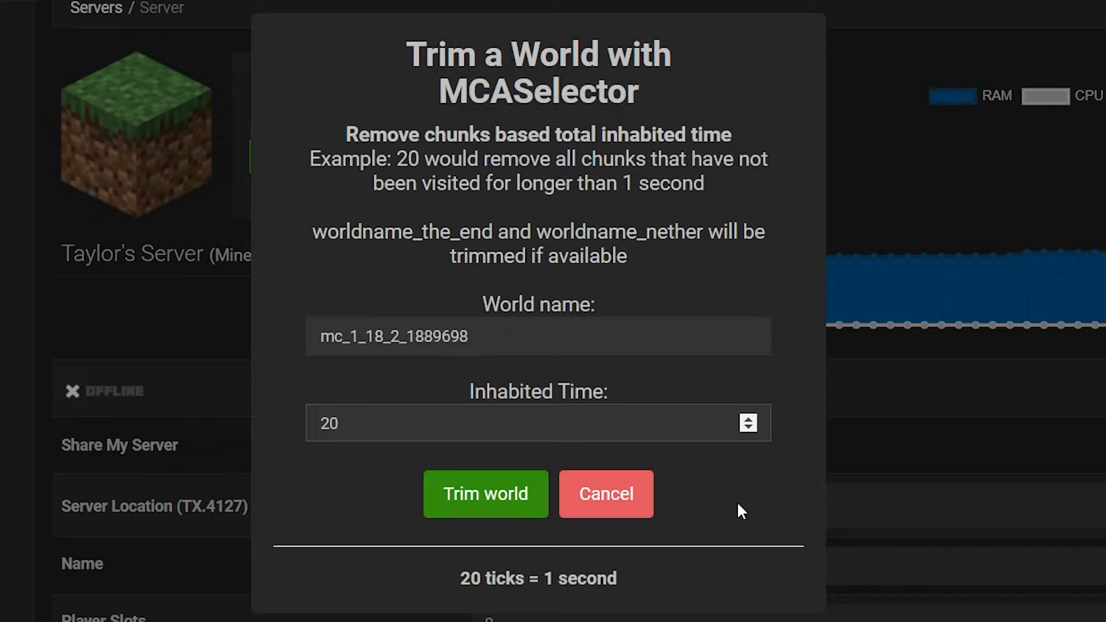
pyautogui.click(493, 423)
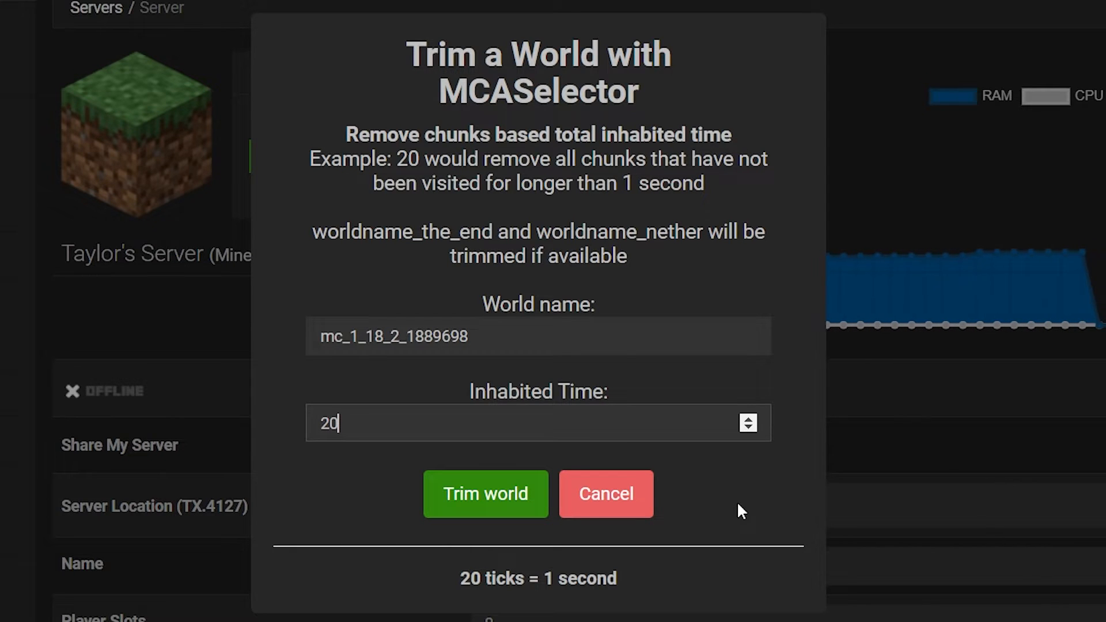
pyautogui.click(485, 493)
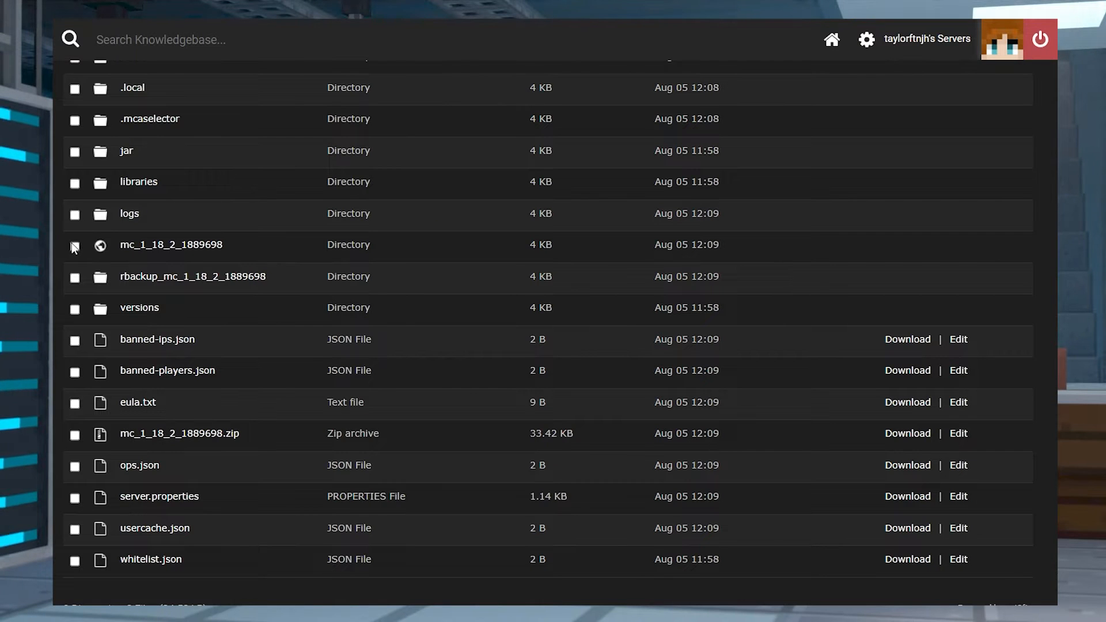
pyautogui.click(75, 245)
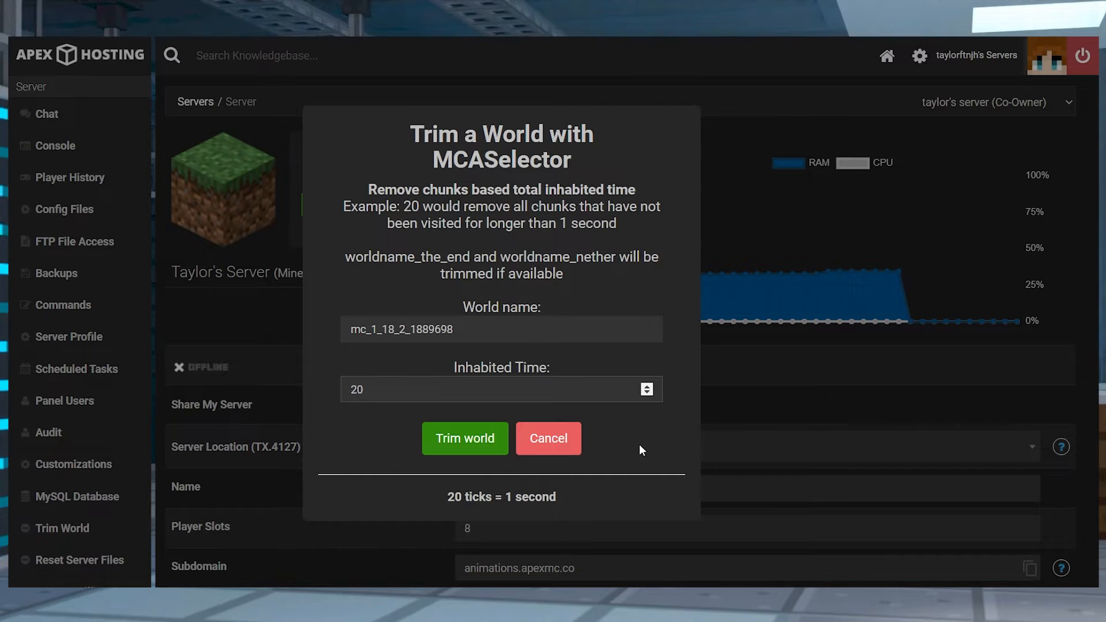
pyautogui.click(494, 389)
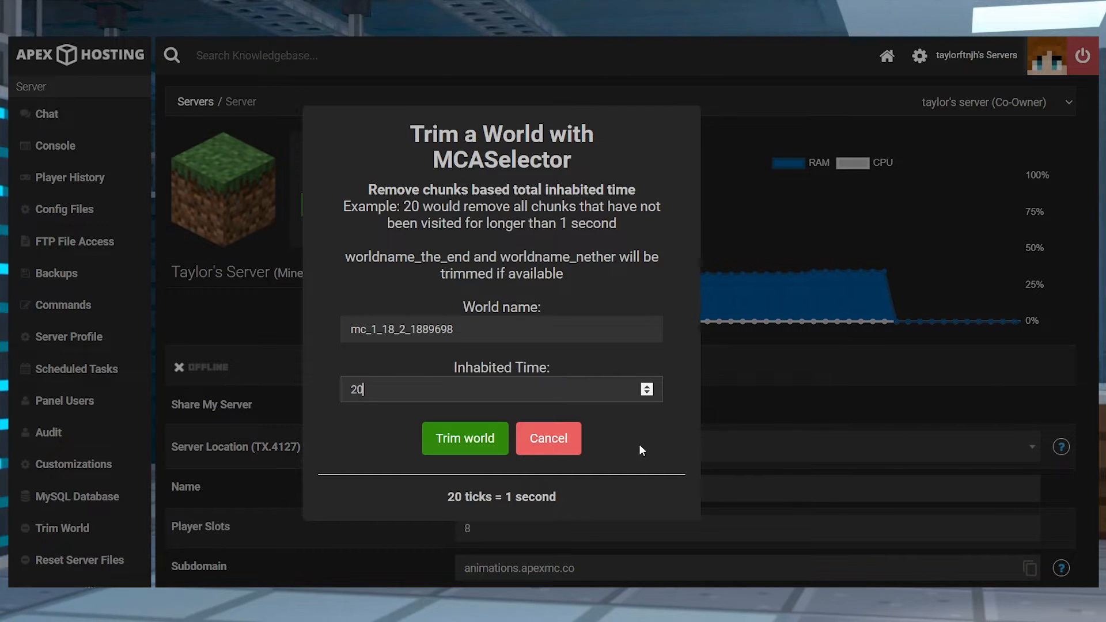
pyautogui.moveTo(465, 437)
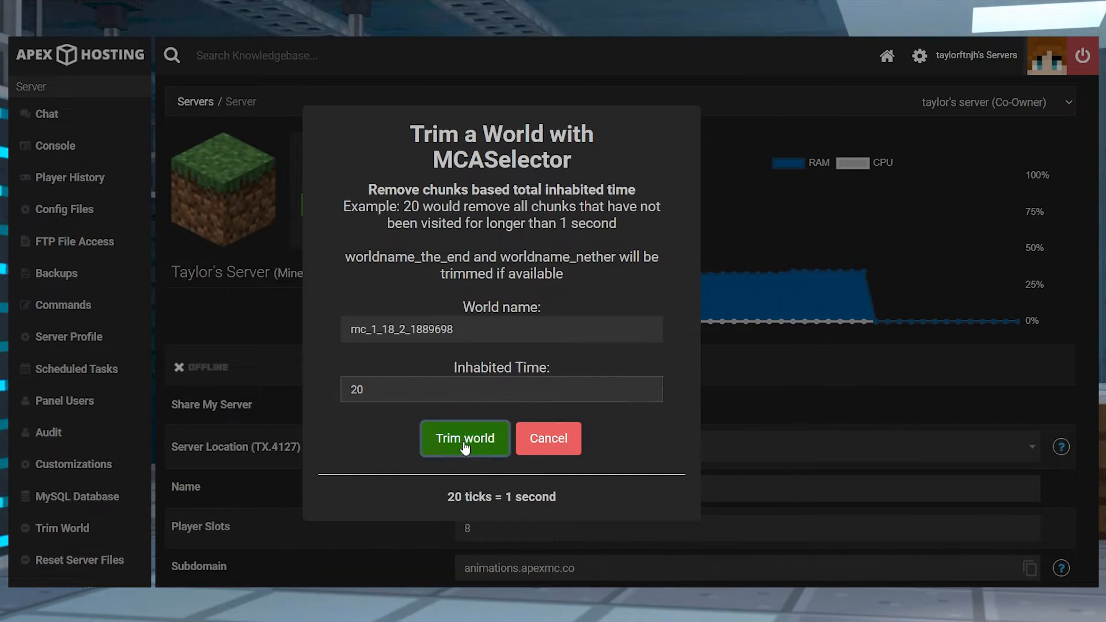
pyautogui.click(464, 438)
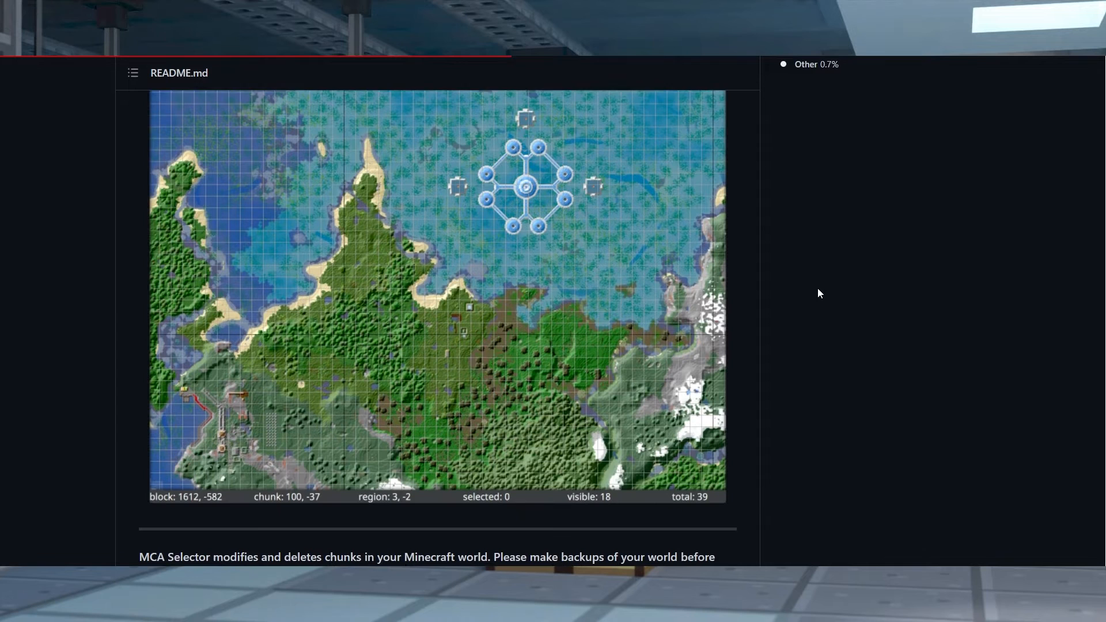
# - Scroll the MCA Selector README down to the Supported Versions table listing 1.18–1.18.2
pyautogui.scroll(-3)
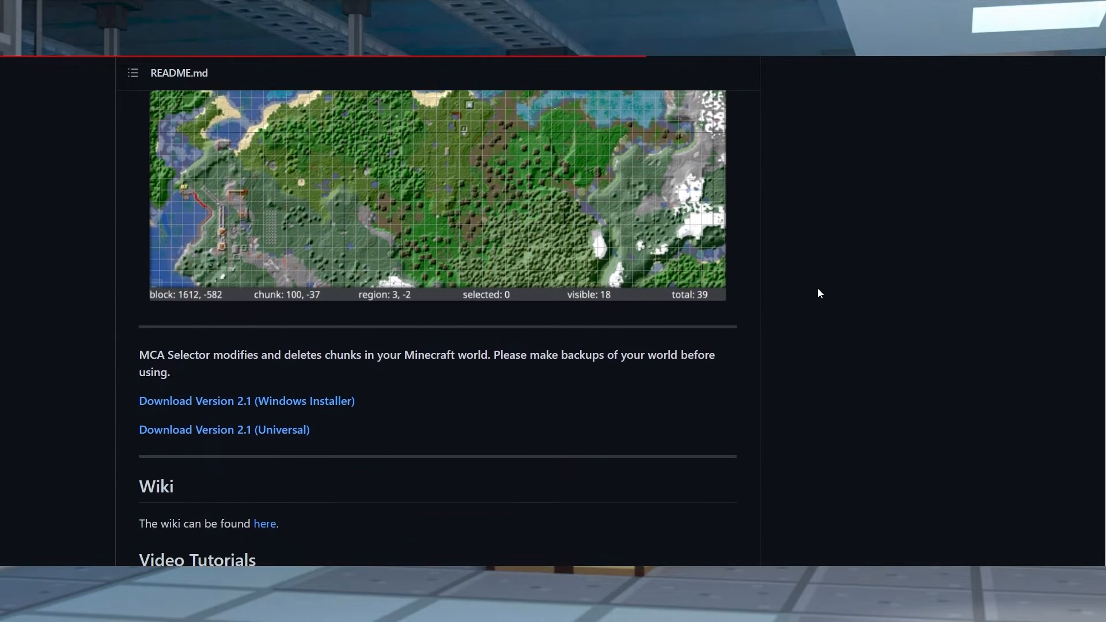
pyautogui.scroll(-3)
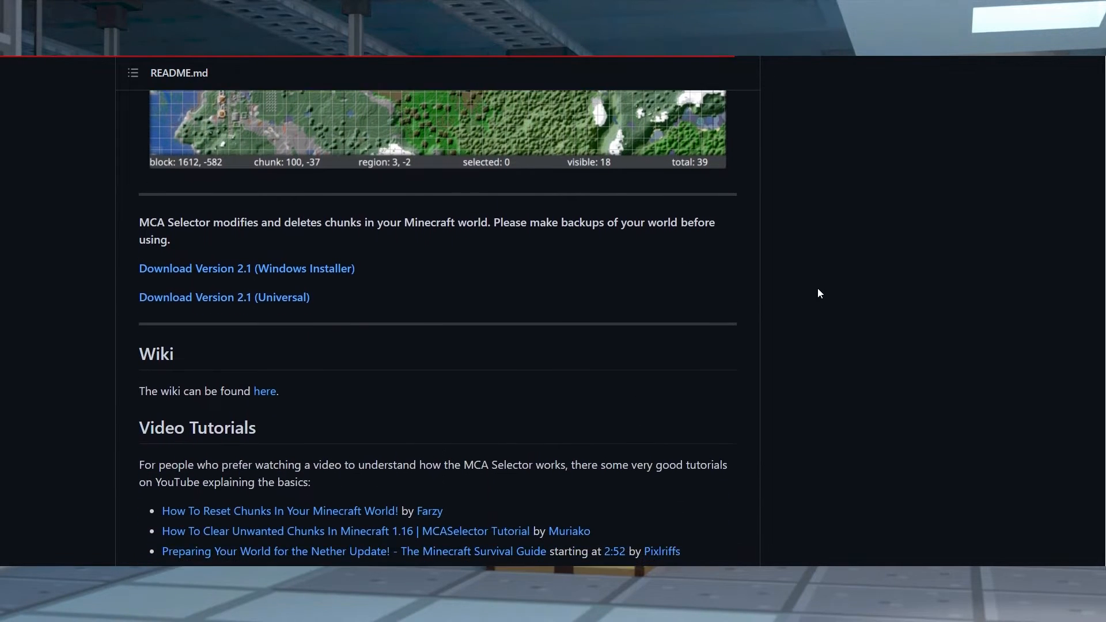
pyautogui.scroll(-3)
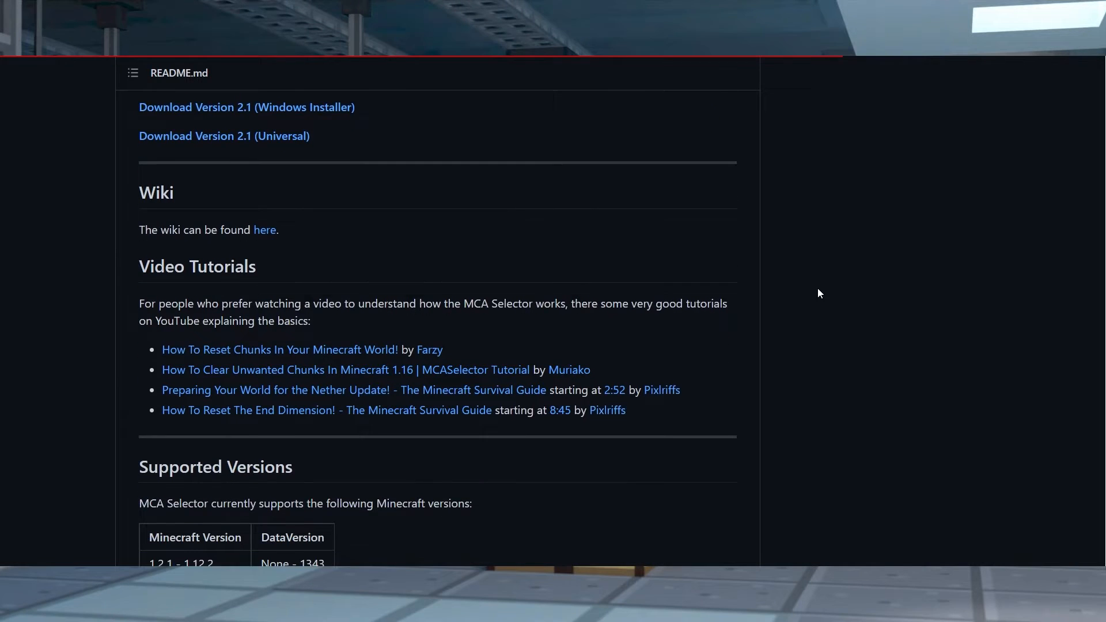
pyautogui.scroll(-3)
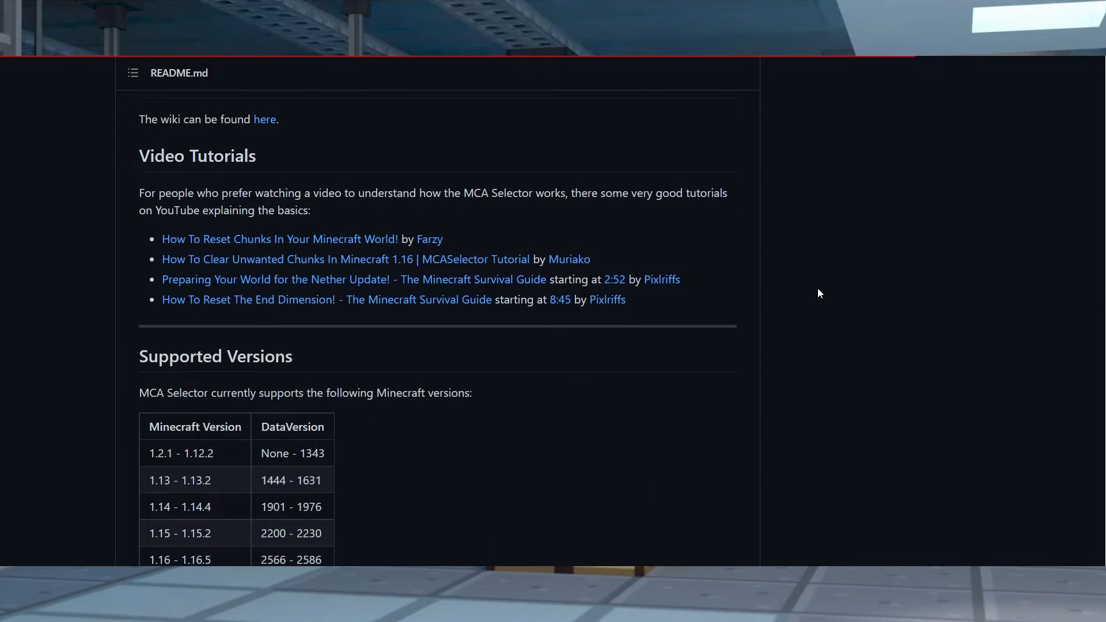
pyautogui.scroll(-3)
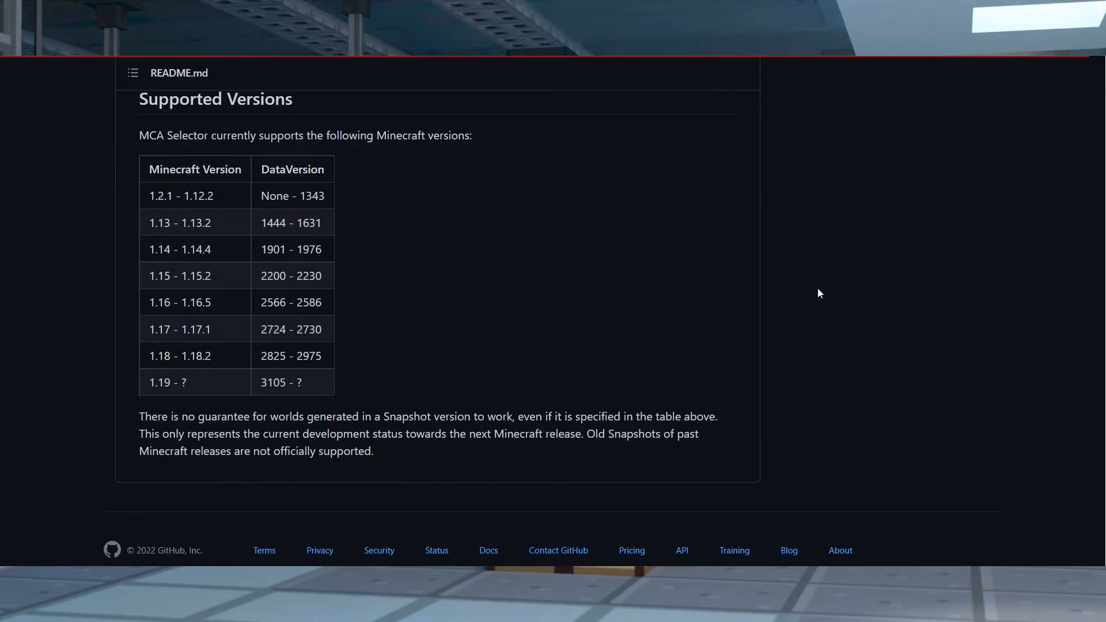
pyautogui.moveTo(765, 534)
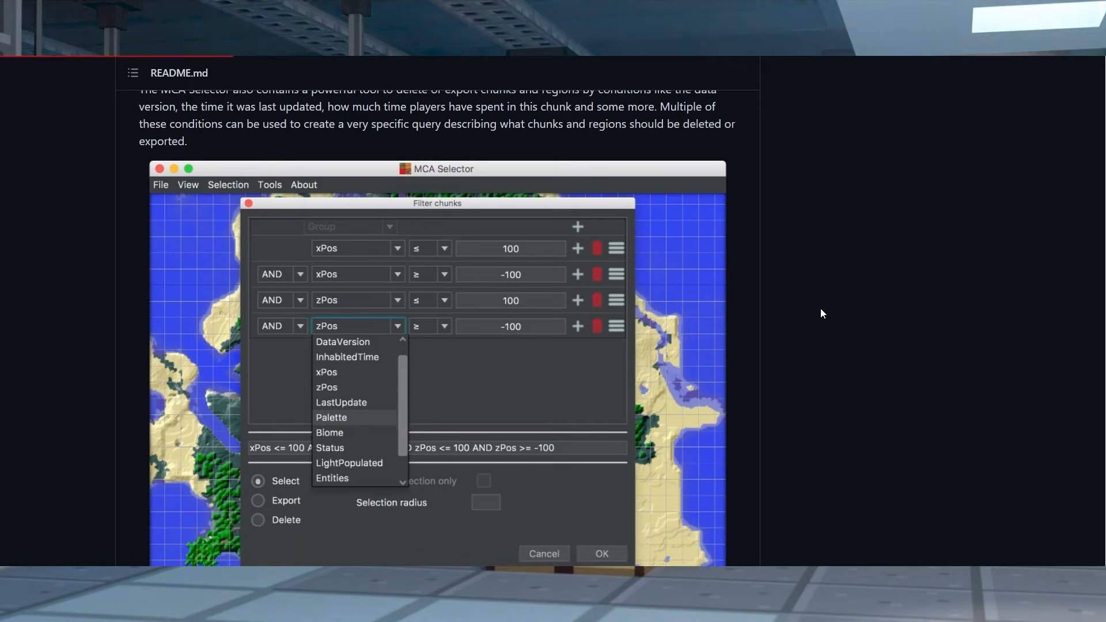
# - Scroll through the Filter chunks conditions table and its InhabitedTime explanation, down to NBT Changer
pyautogui.scroll(-3)
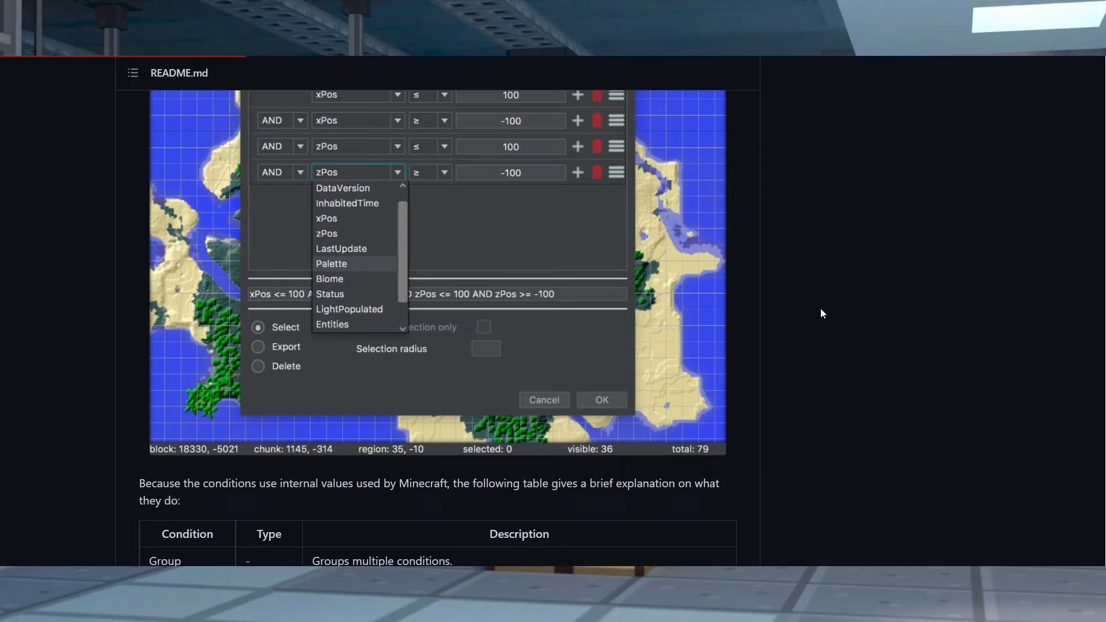
pyautogui.scroll(-3)
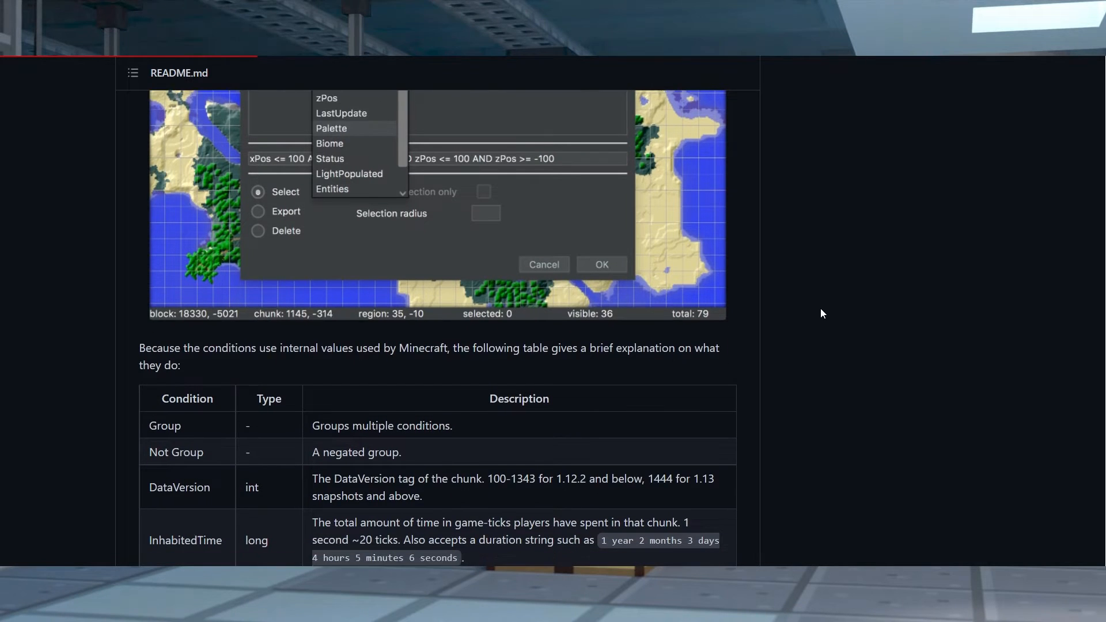
pyautogui.scroll(-3)
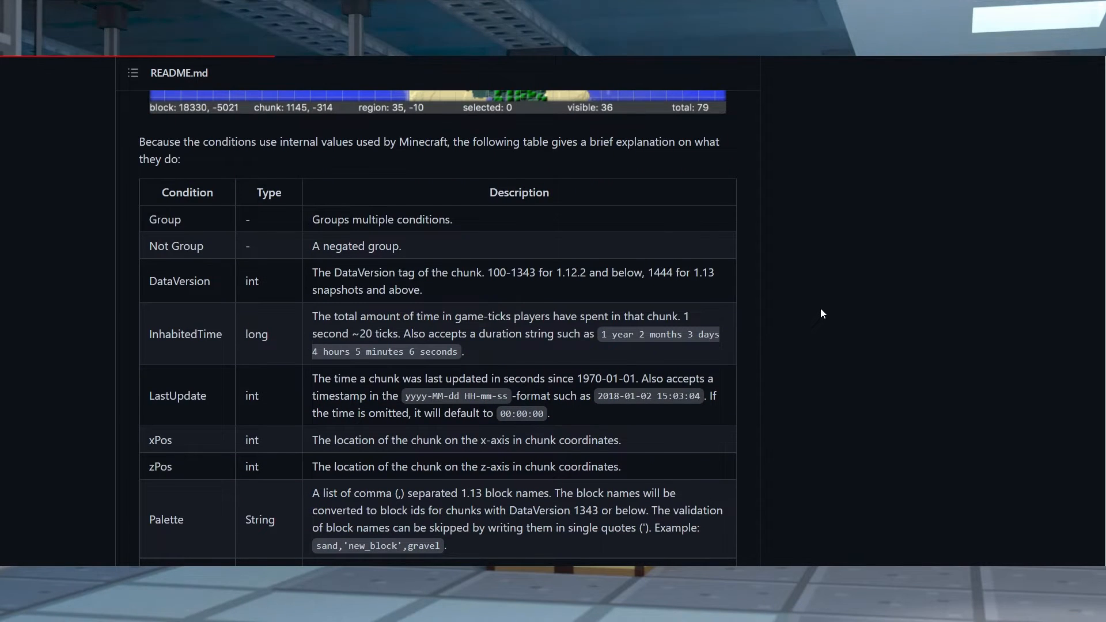
pyautogui.scroll(-3)
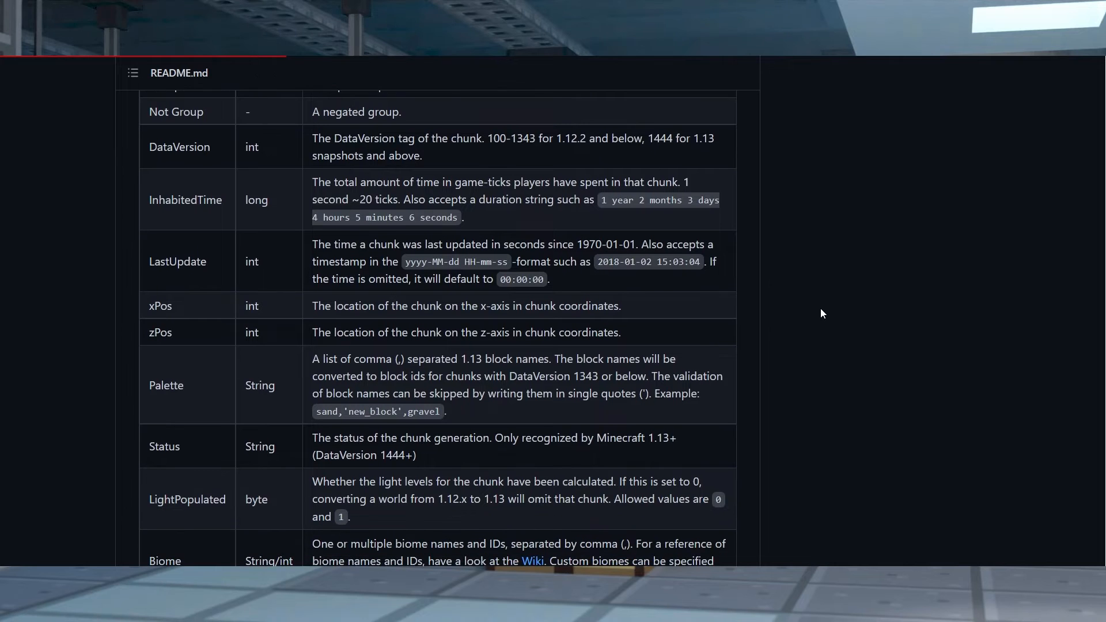
pyautogui.scroll(-3)
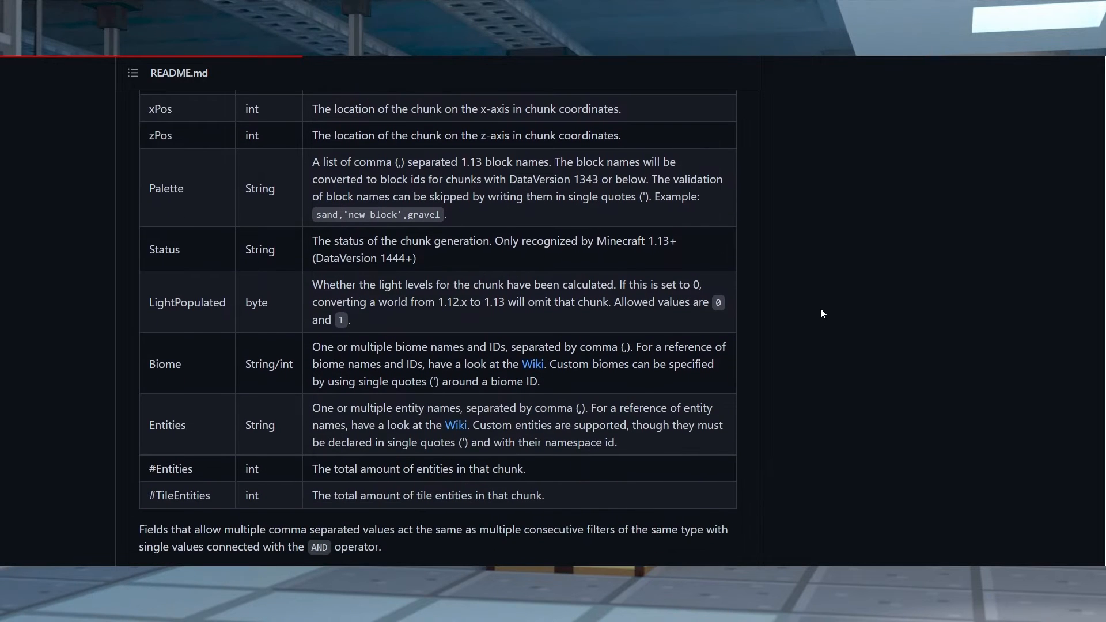
pyautogui.scroll(-3)
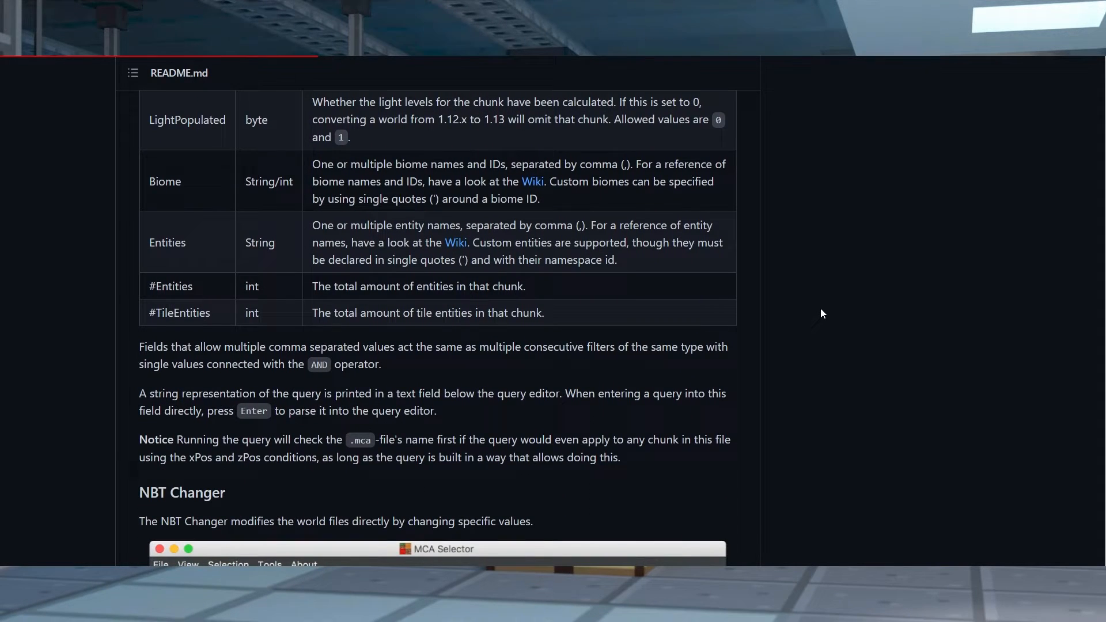
pyautogui.scroll(-3)
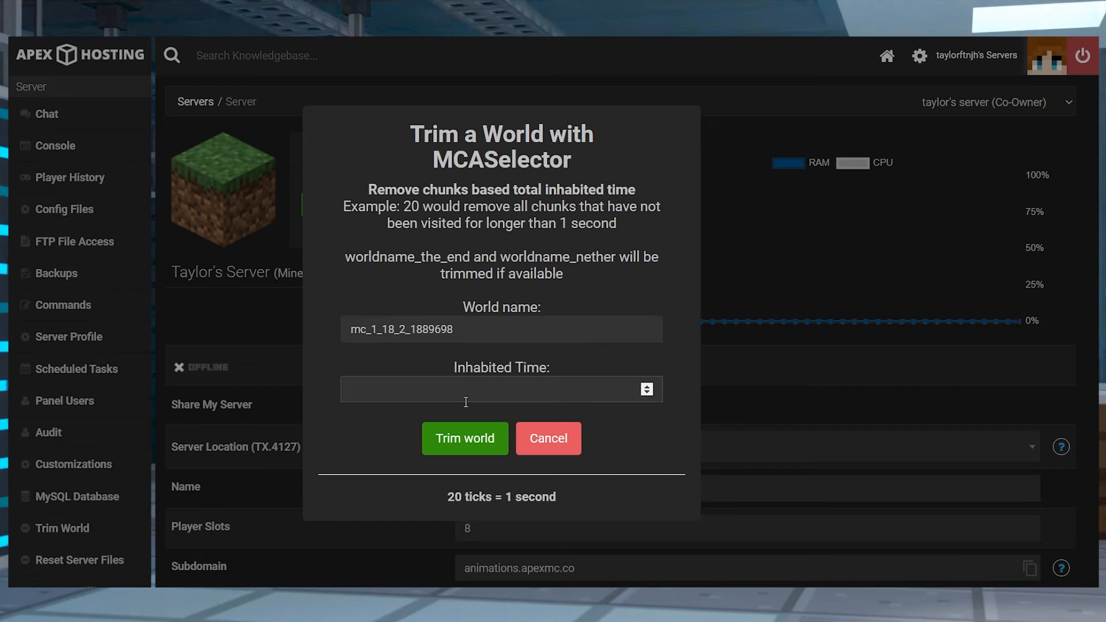
# - Enter 72000 as the inhabited time and submit the trim for mc_1_18_2_1889698
pyautogui.write('72000')
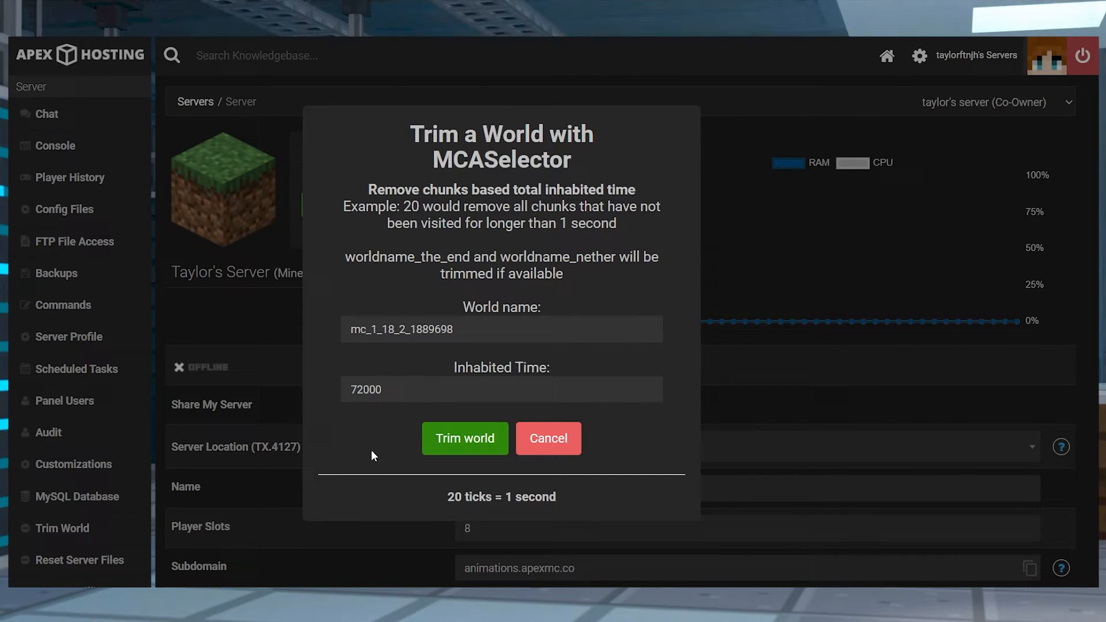
pyautogui.moveTo(464, 450)
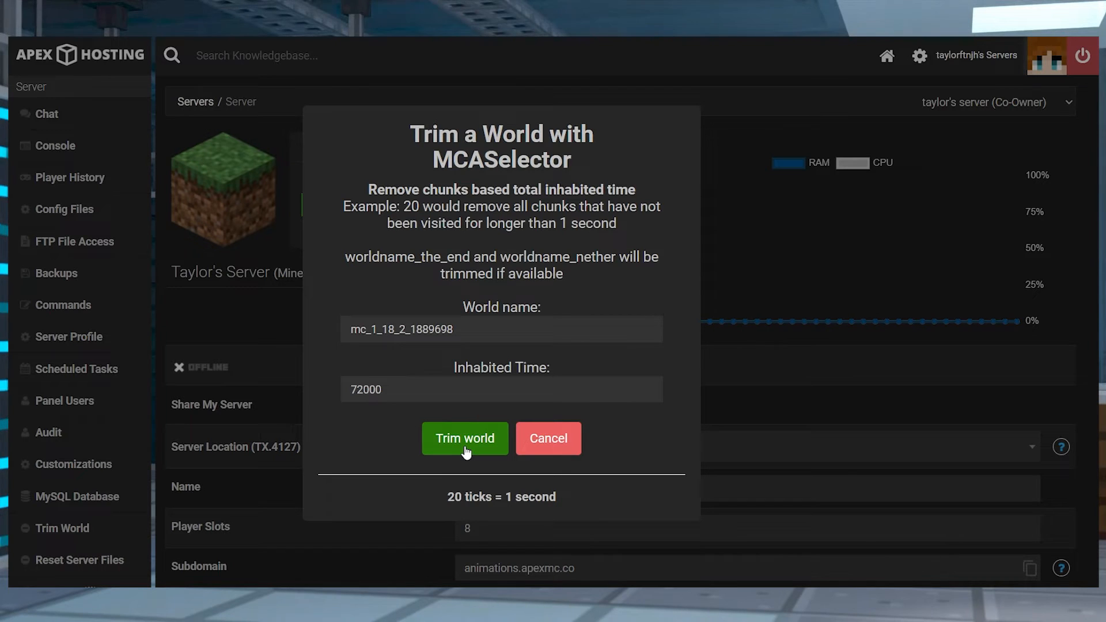
pyautogui.click(464, 438)
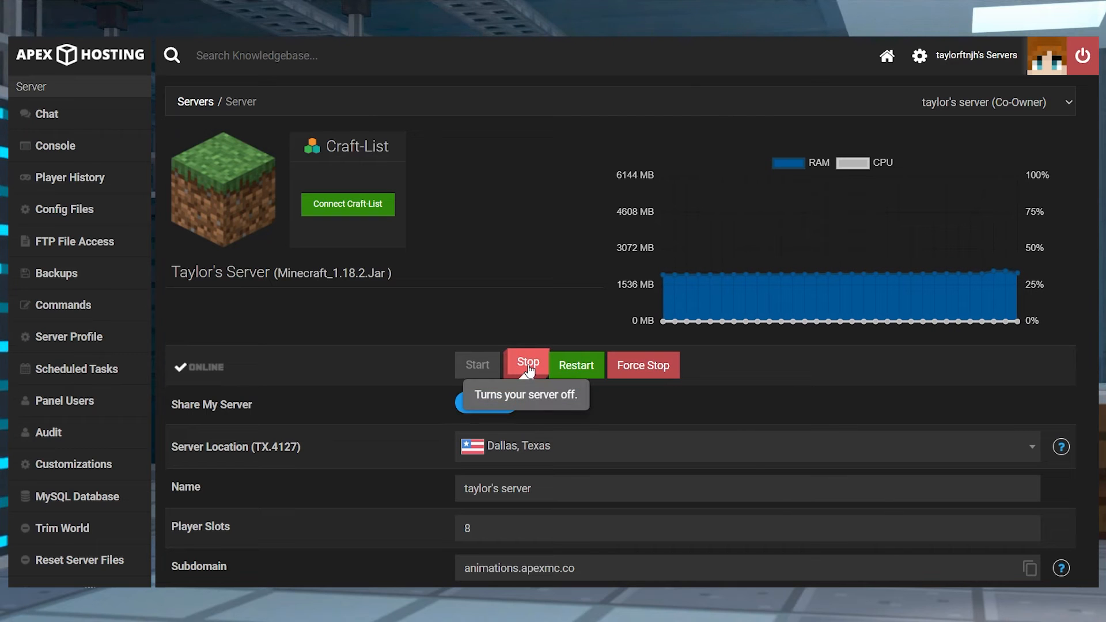
# - Stop the server, submit and acknowledge a 20-tick trim, then view the Console log
pyautogui.click(527, 365)
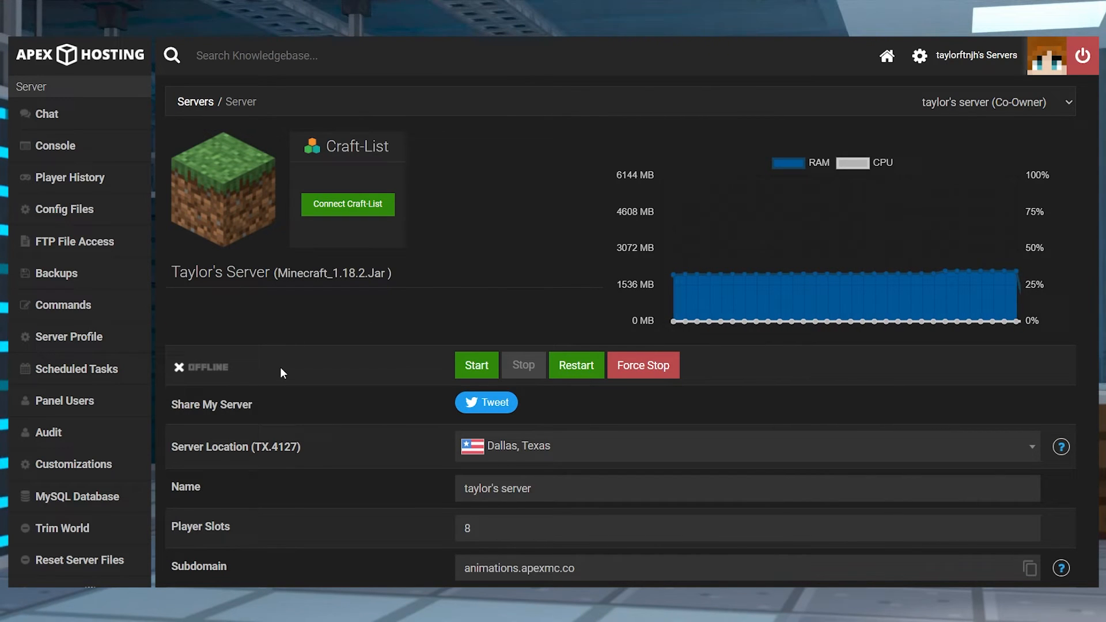
pyautogui.moveTo(63, 529)
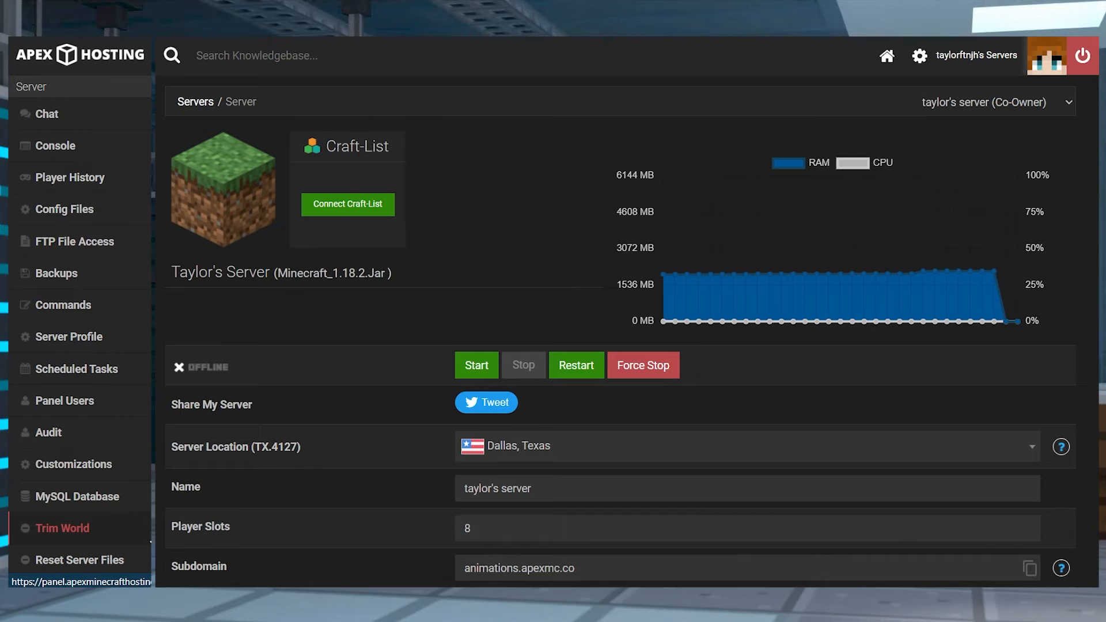
pyautogui.click(63, 527)
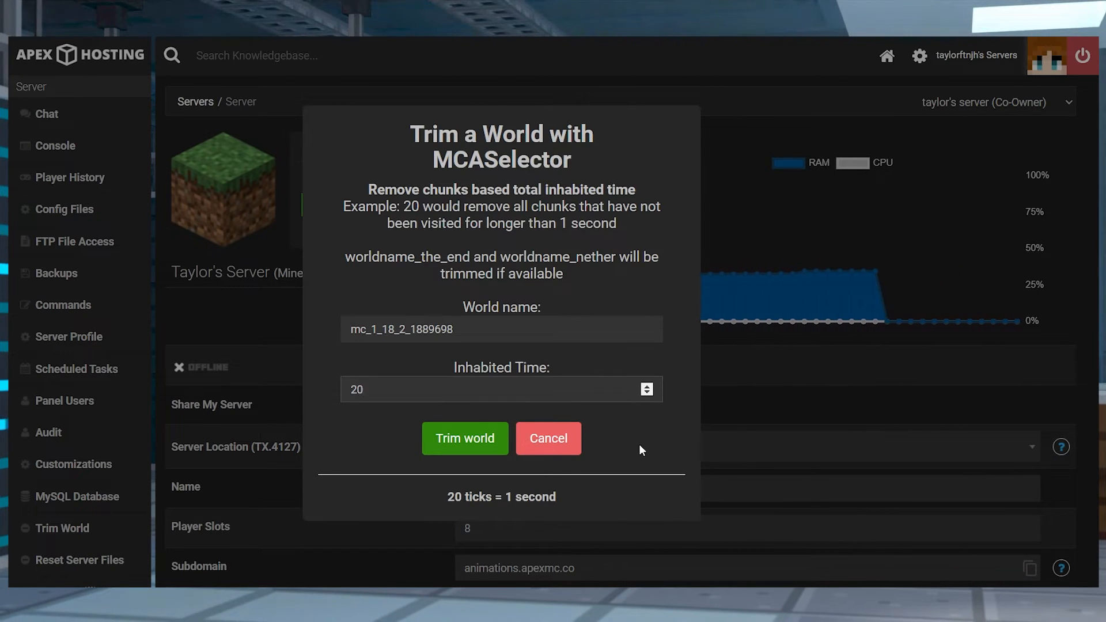
pyautogui.click(465, 437)
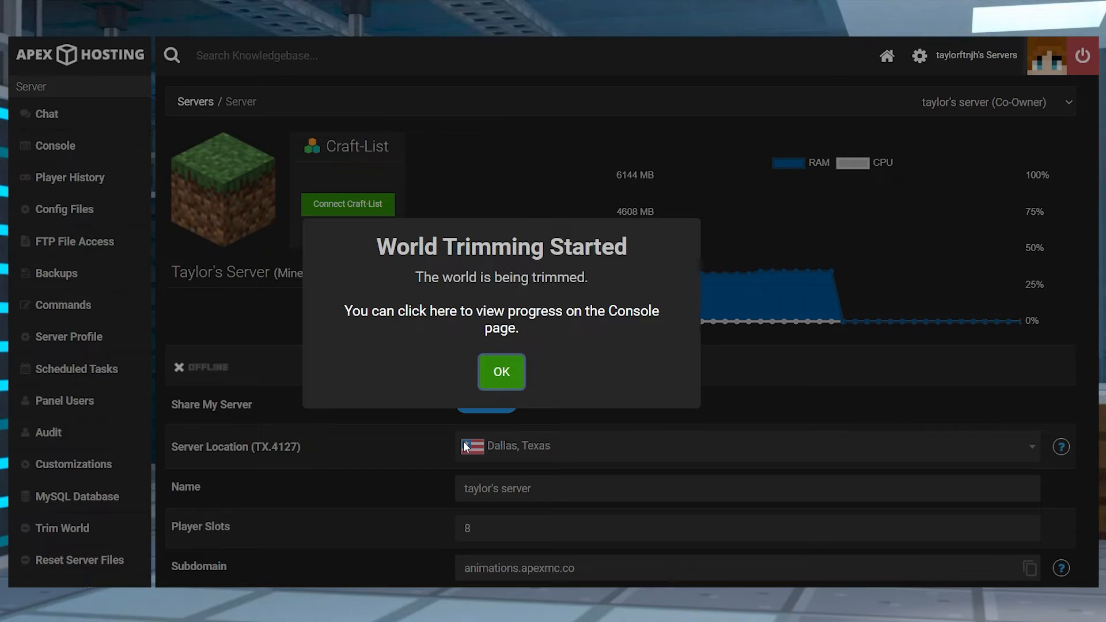
pyautogui.click(500, 372)
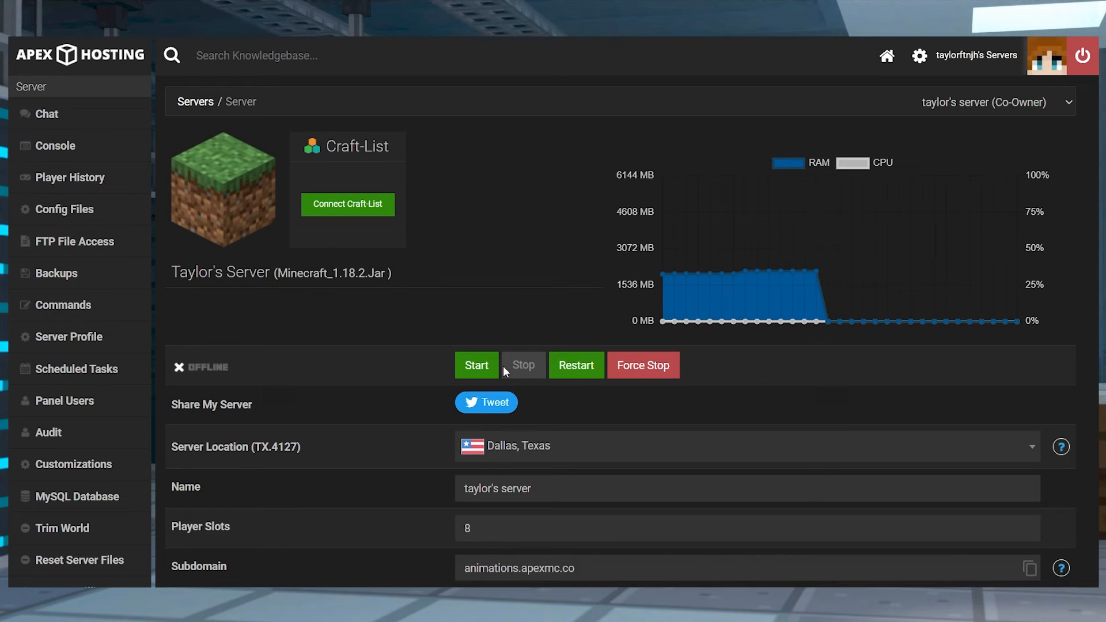
pyautogui.moveTo(522, 365)
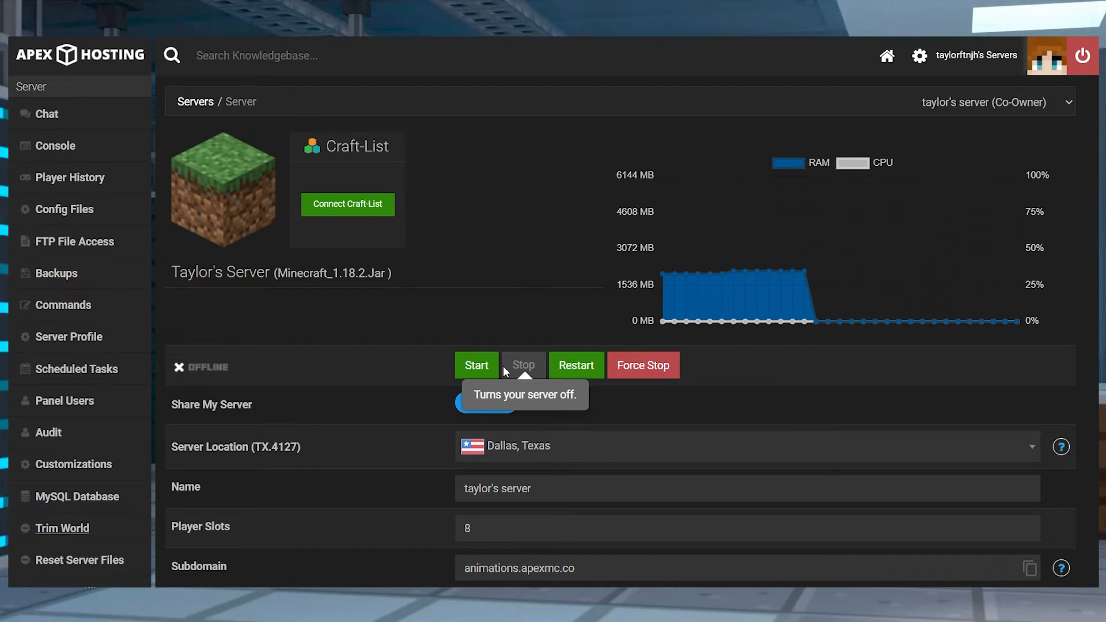
pyautogui.click(54, 145)
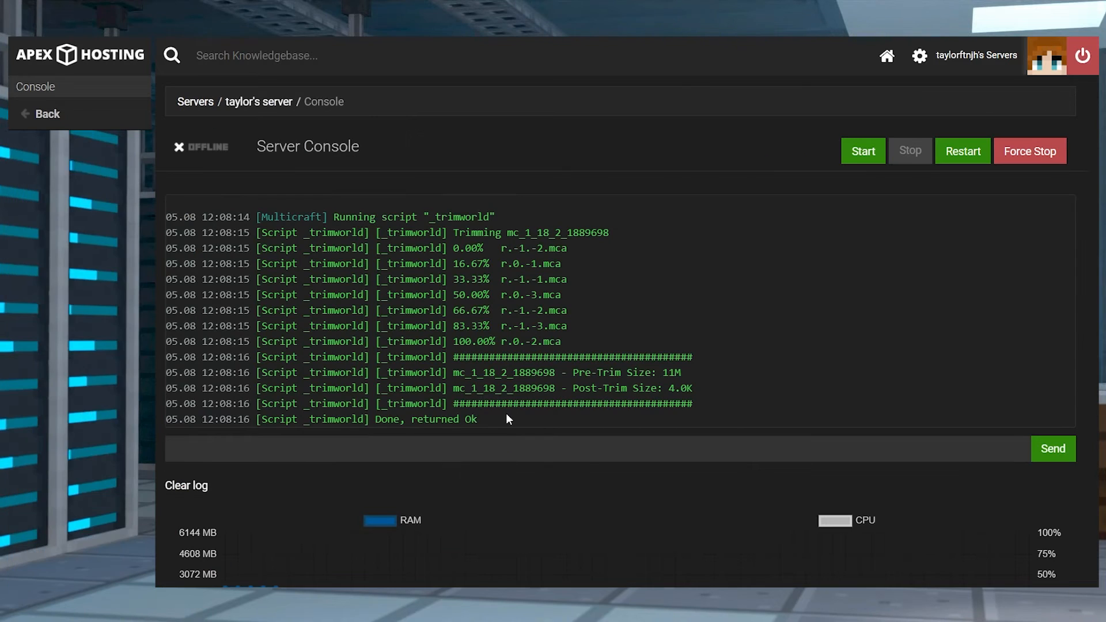
# - Highlight the 'Done, returned Ok' line in the console log
pyautogui.doubleClick(423, 418)
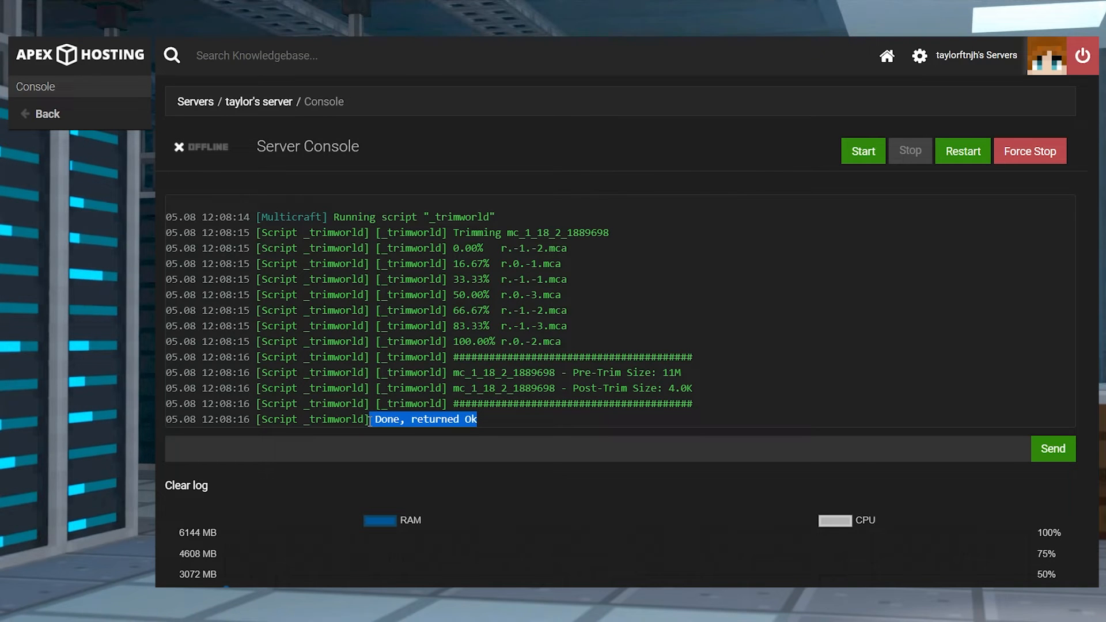
pyautogui.moveTo(277, 119)
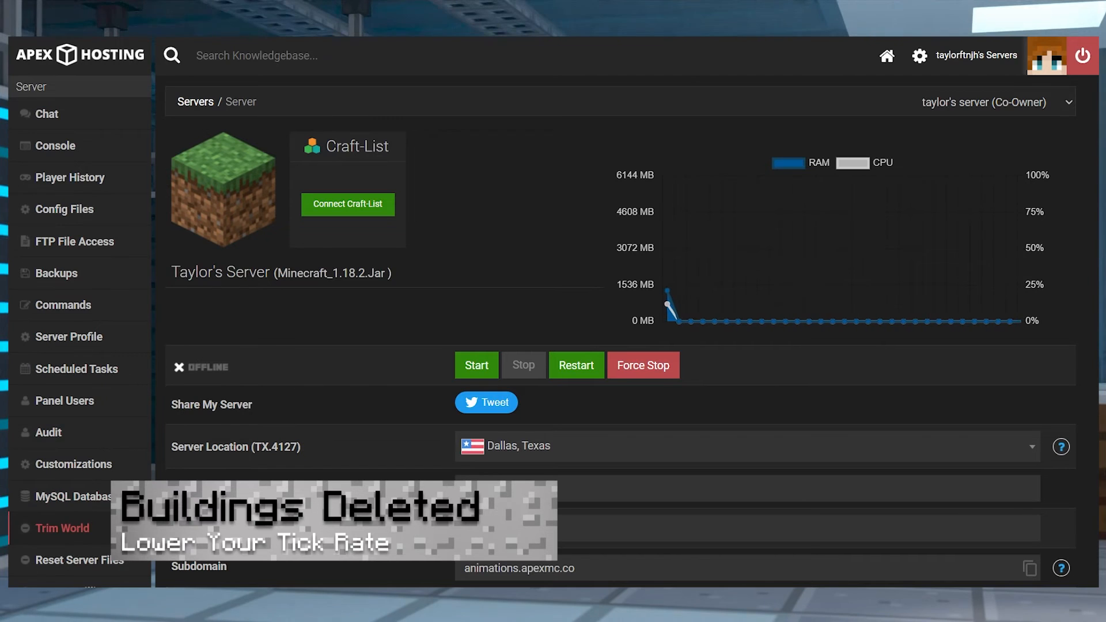
pyautogui.click(64, 528)
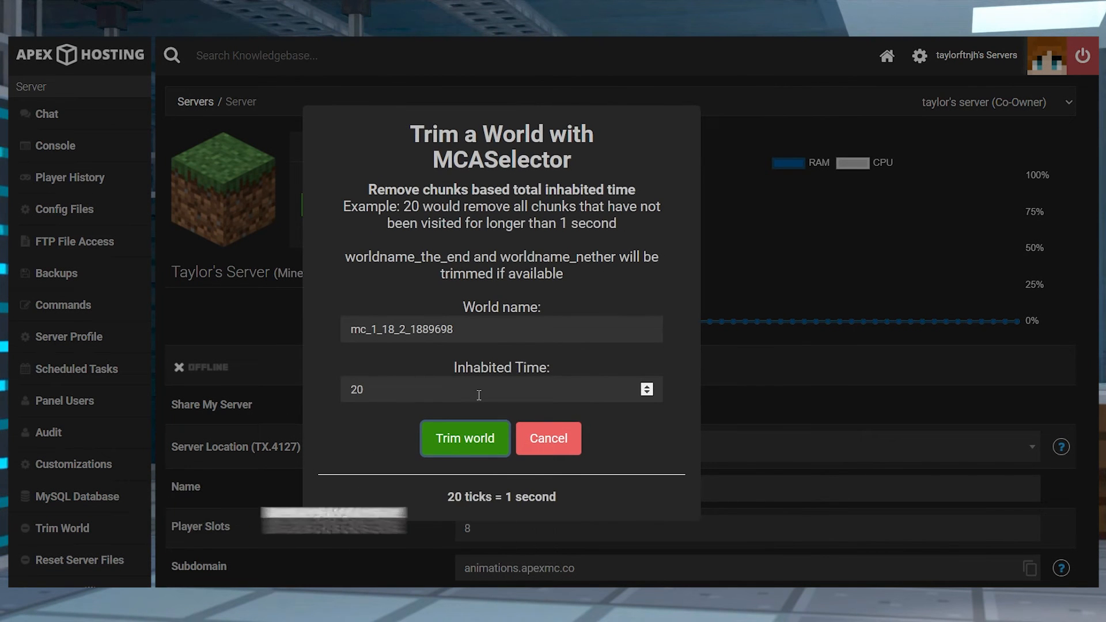
pyautogui.click(493, 389)
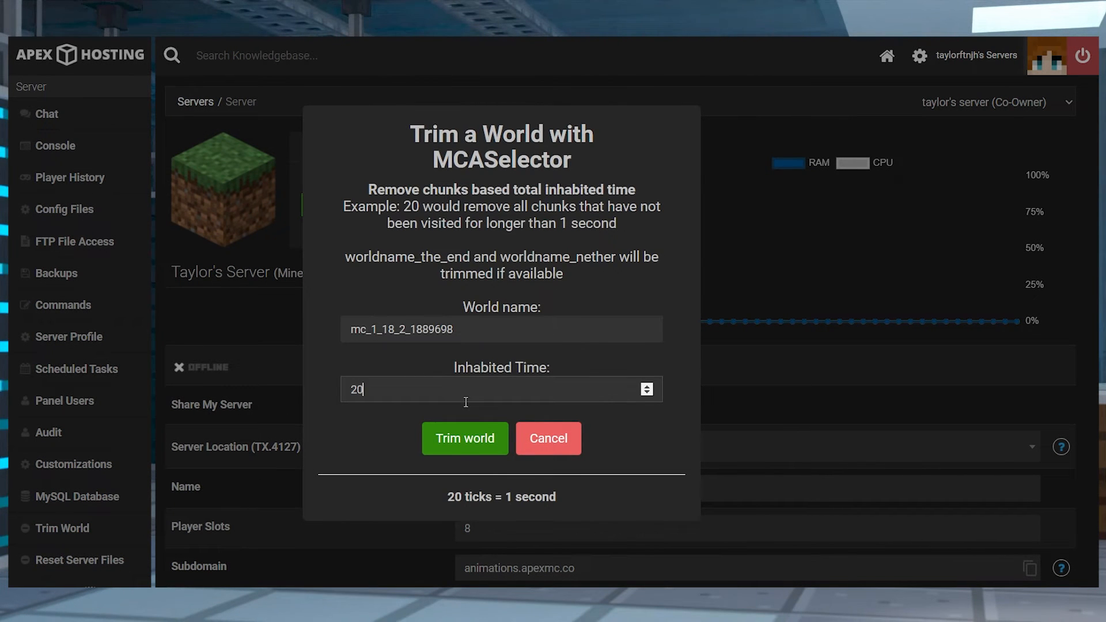
pyautogui.write('72000')
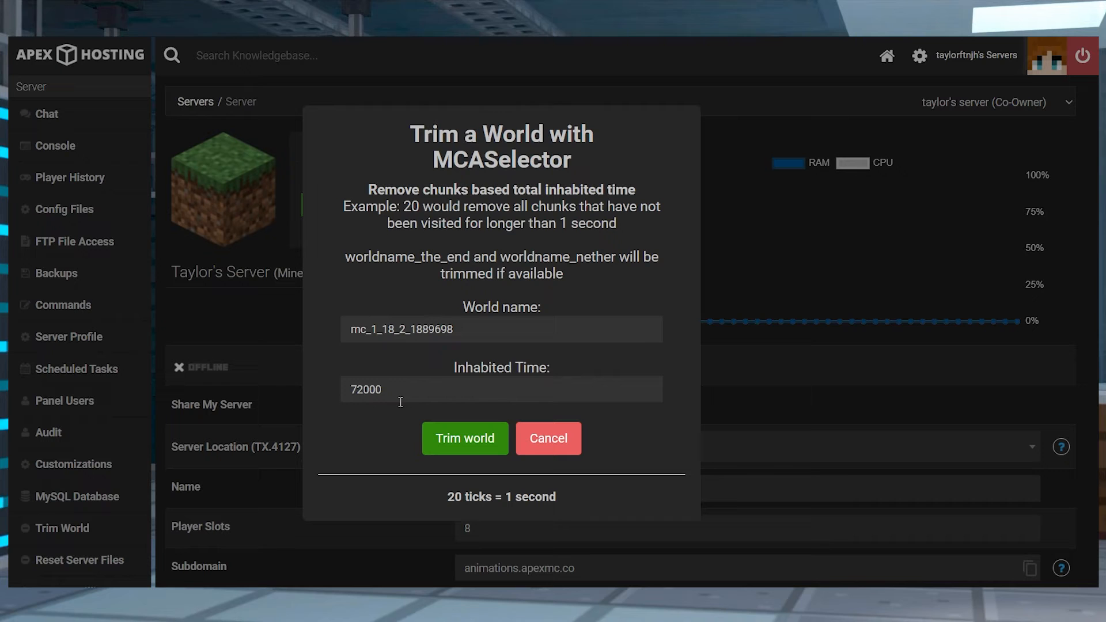
pyautogui.moveTo(465, 437)
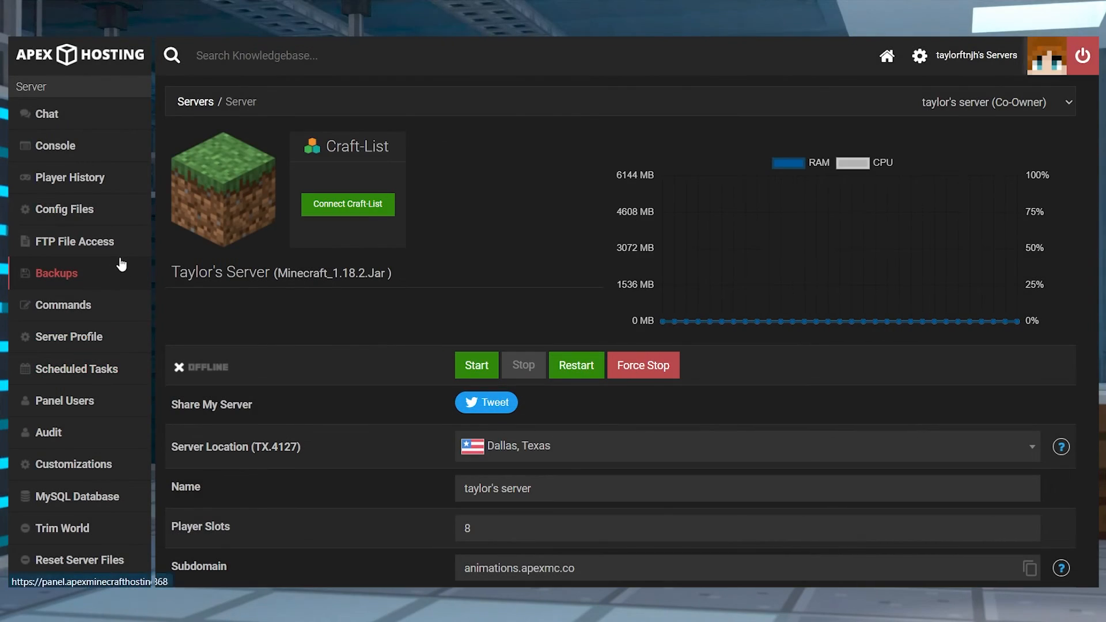
# - Open the 'How To Restore Your Minecraft World From a Backup' article and scroll to its Overview
pyautogui.click(56, 273)
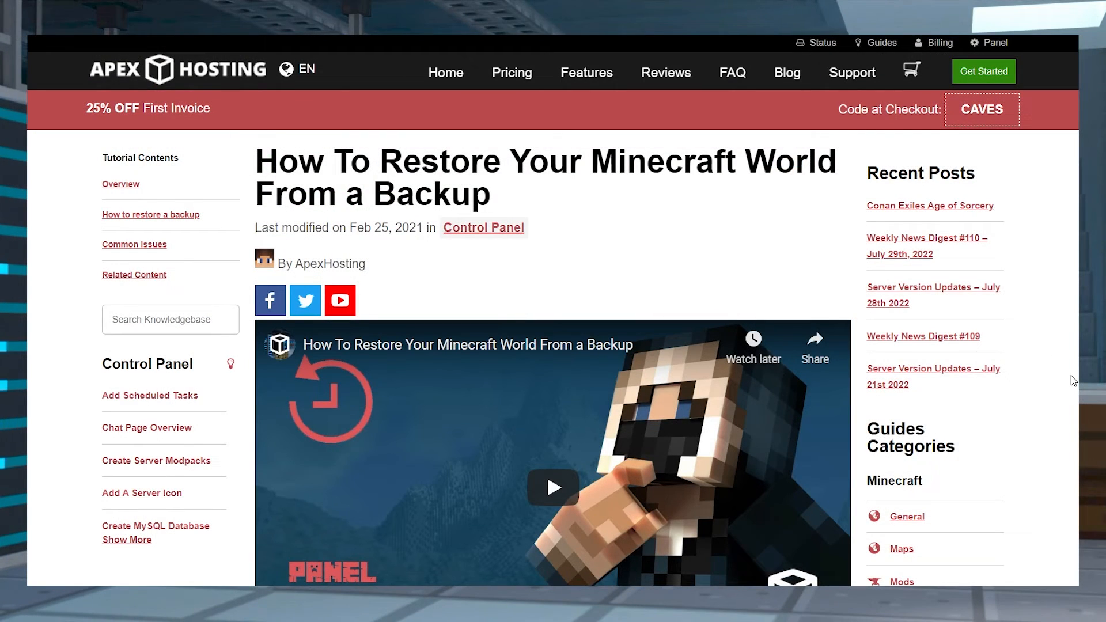
pyautogui.scroll(-3)
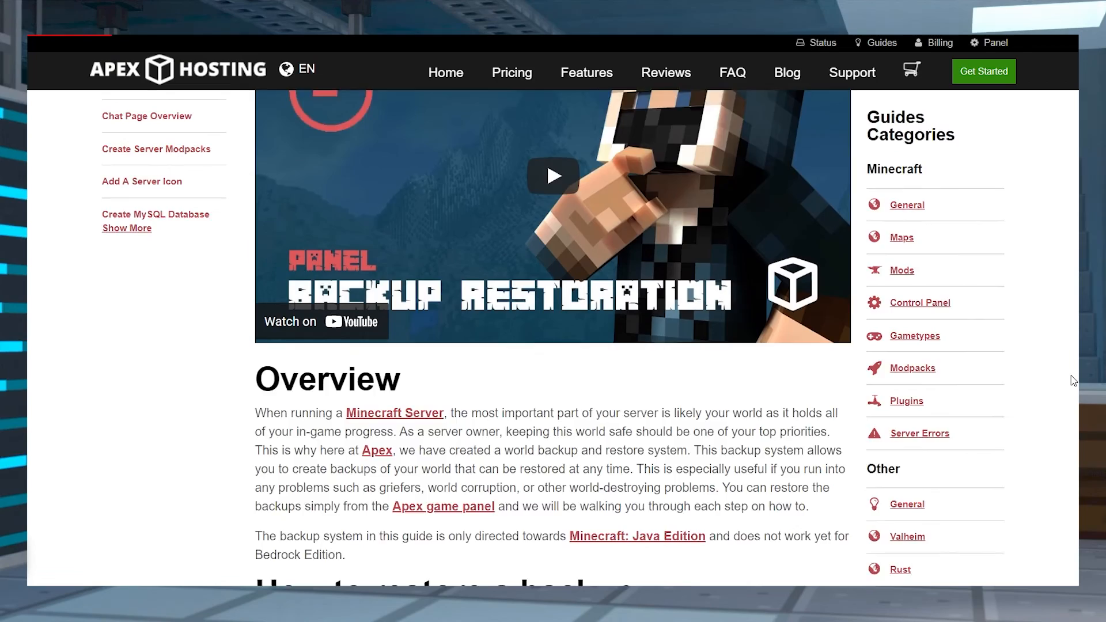
pyautogui.scroll(-3)
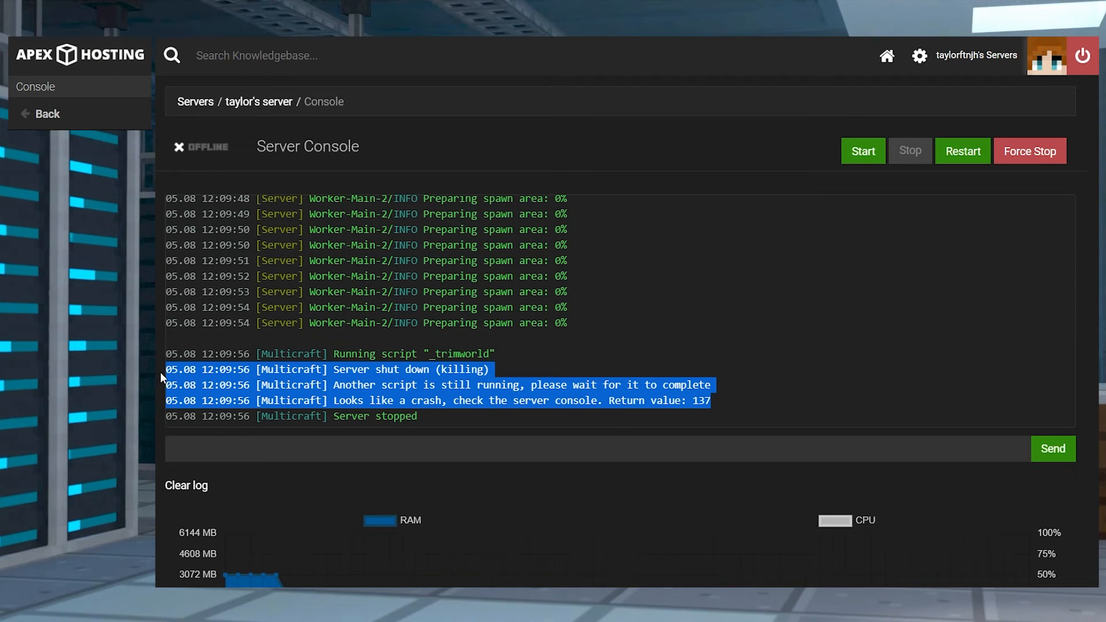
pyautogui.click(751, 397)
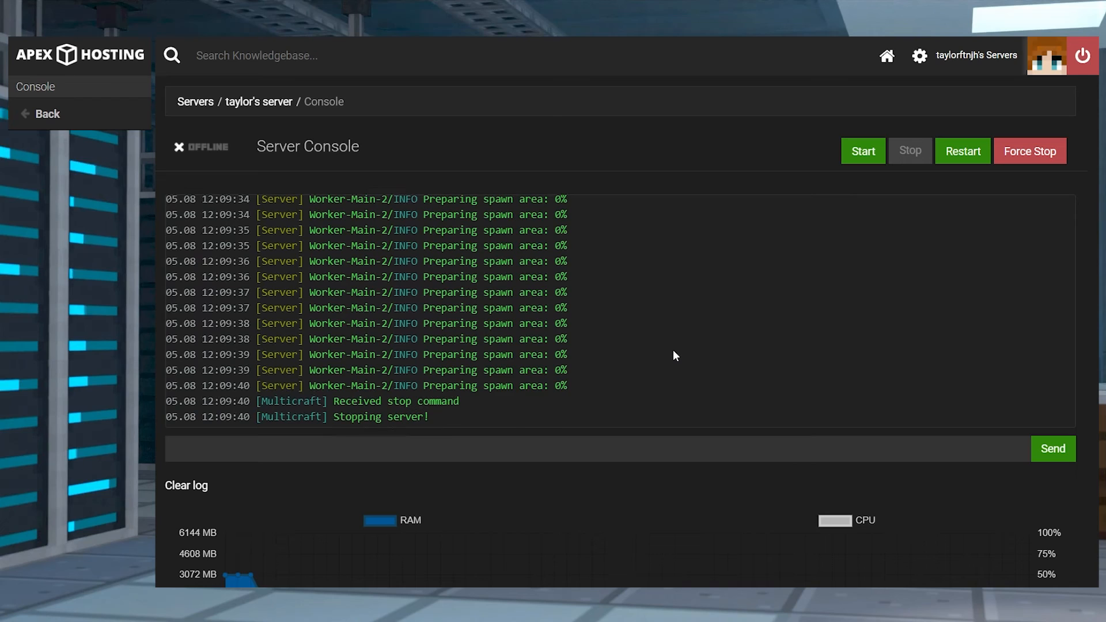
pyautogui.scroll(3)
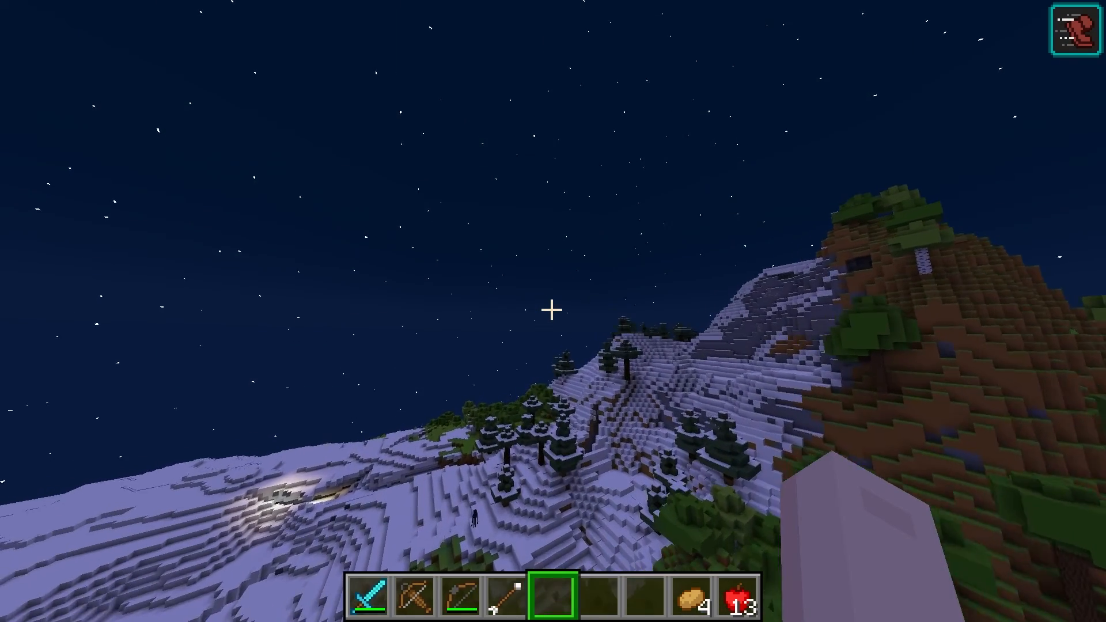
pyautogui.moveTo(553, 311)
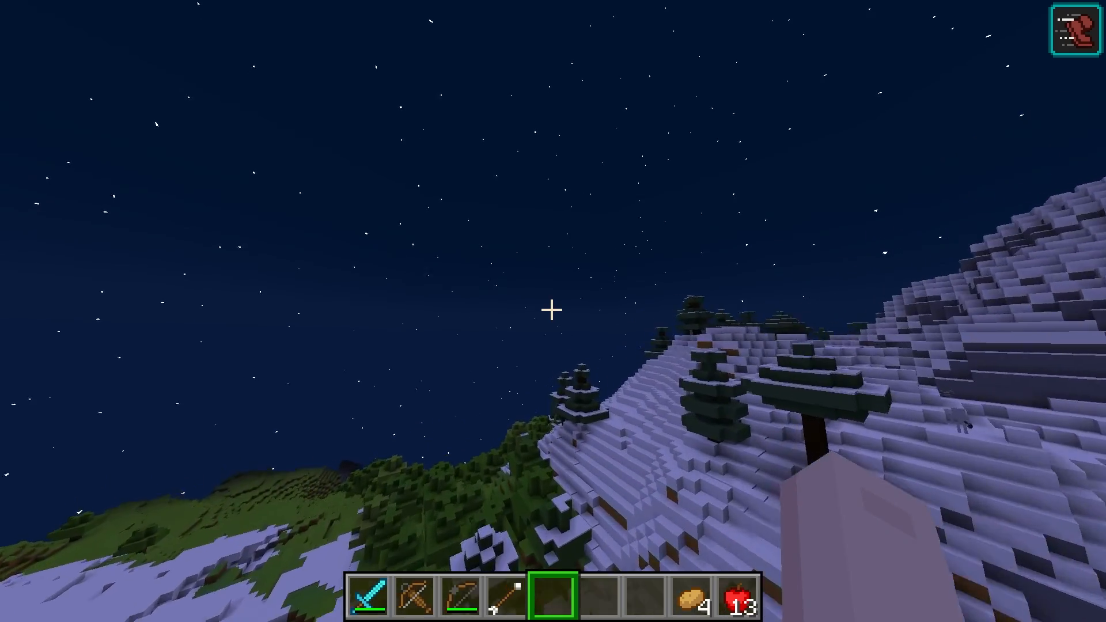
pyautogui.moveTo(553, 311)
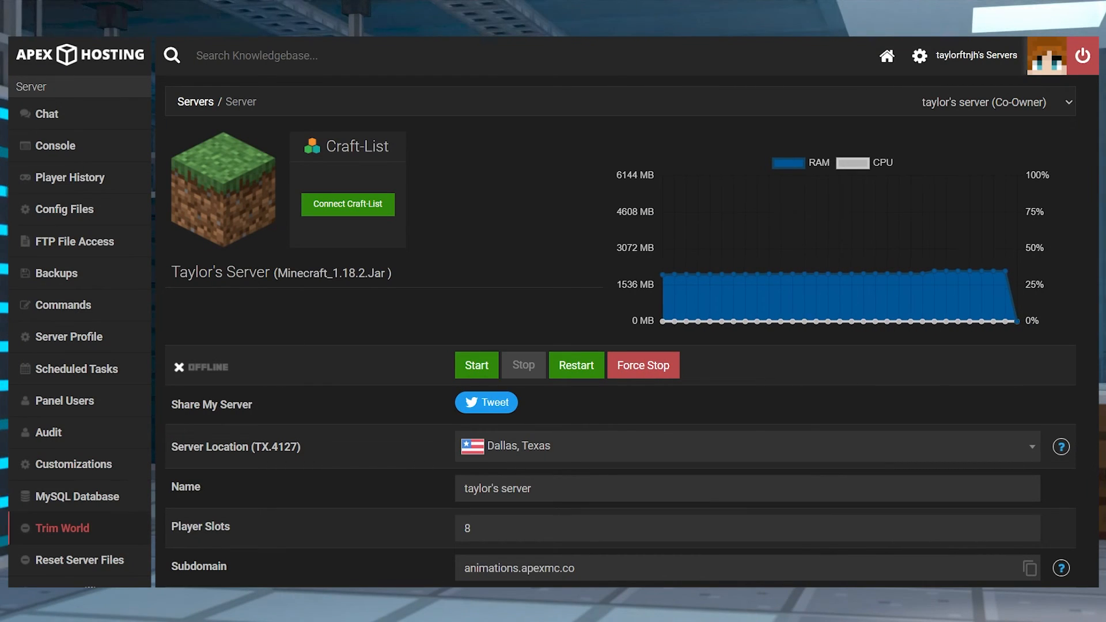
pyautogui.moveTo(148, 539)
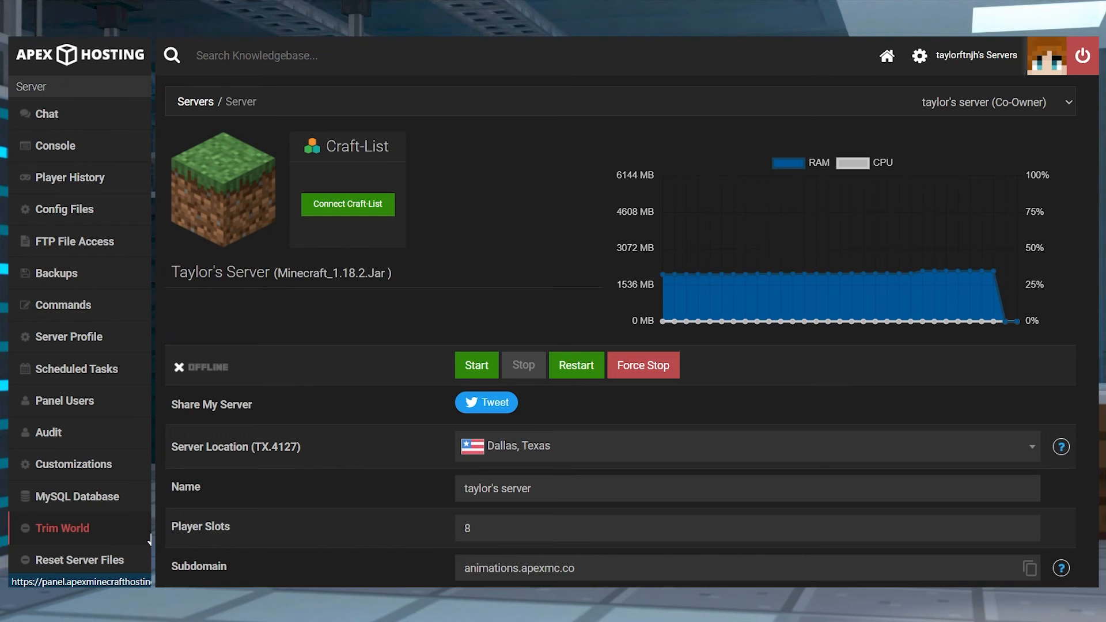
# - Open Trim World and submit the trim for mc_1_18_2_1889698 with Inhabited Time 20
pyautogui.click(62, 528)
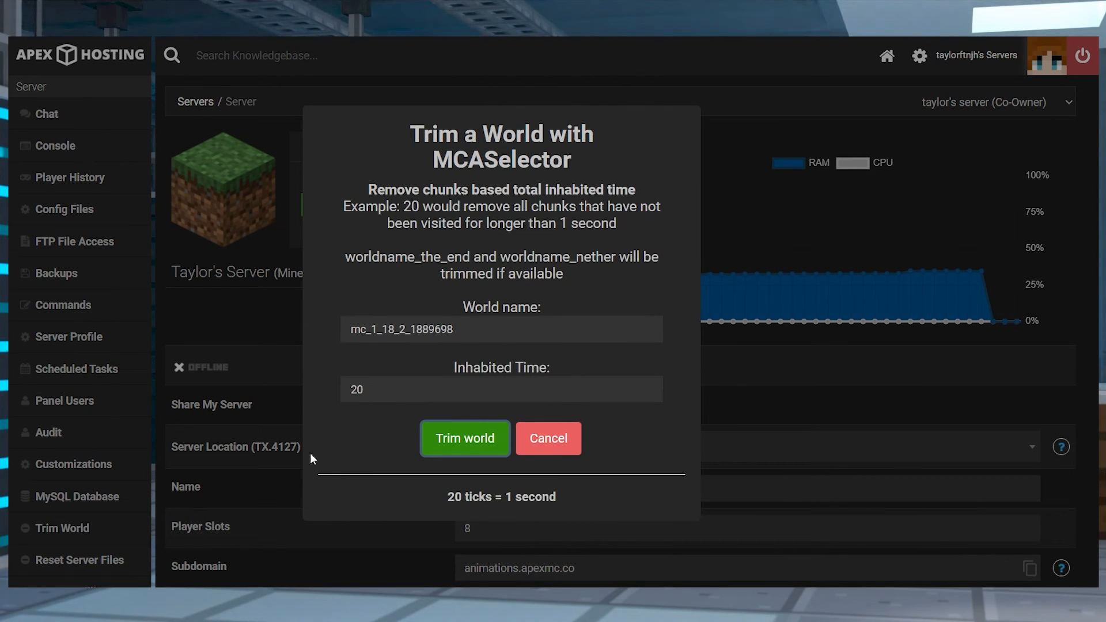
pyautogui.tripleClick(500, 329)
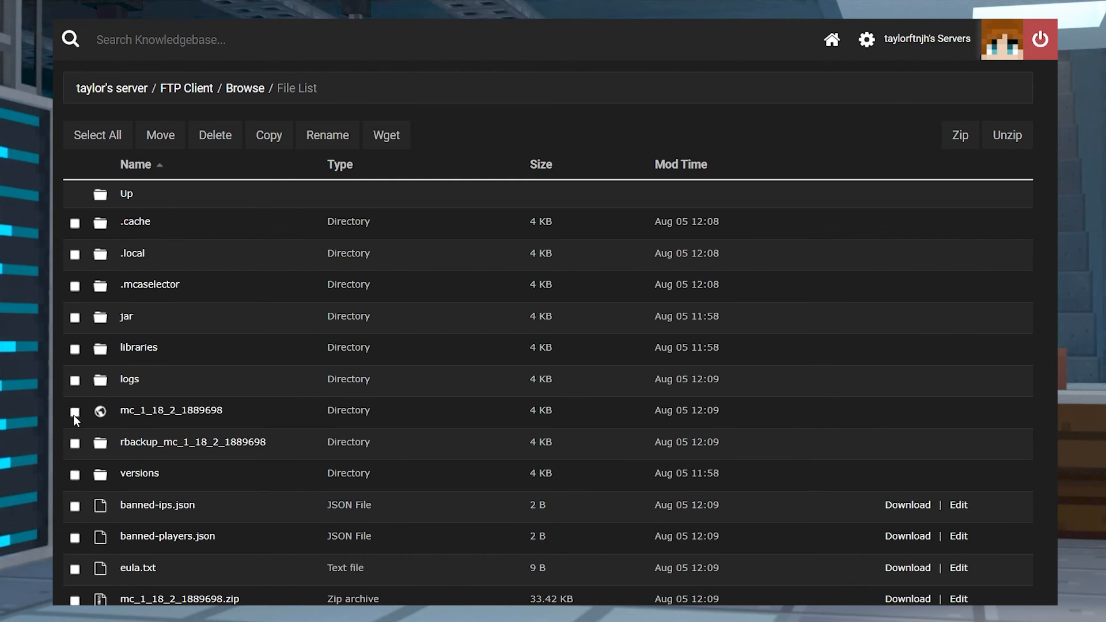
# - Tick the checkbox beside the mc_1_18_2_1889698 folder in the FTP File List
pyautogui.click(75, 412)
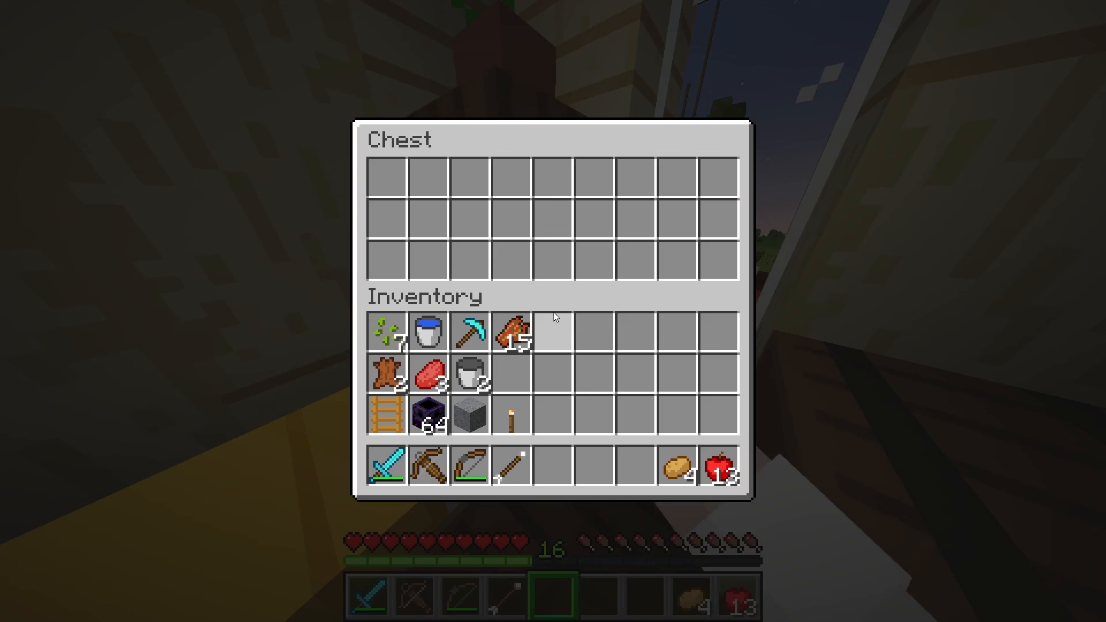
pyautogui.moveTo(827, 384)
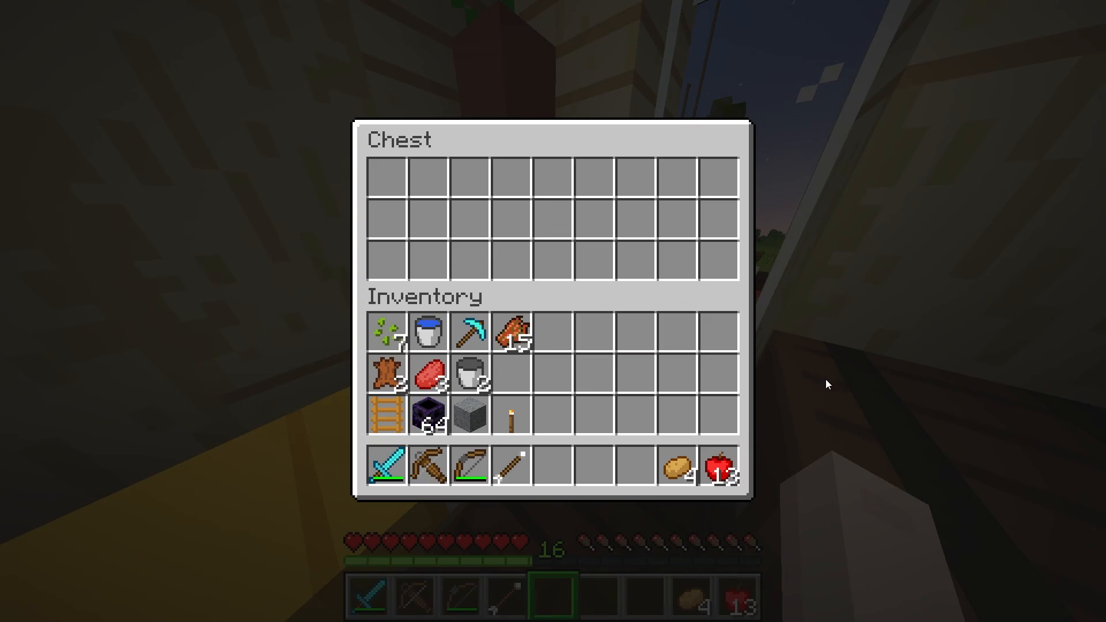